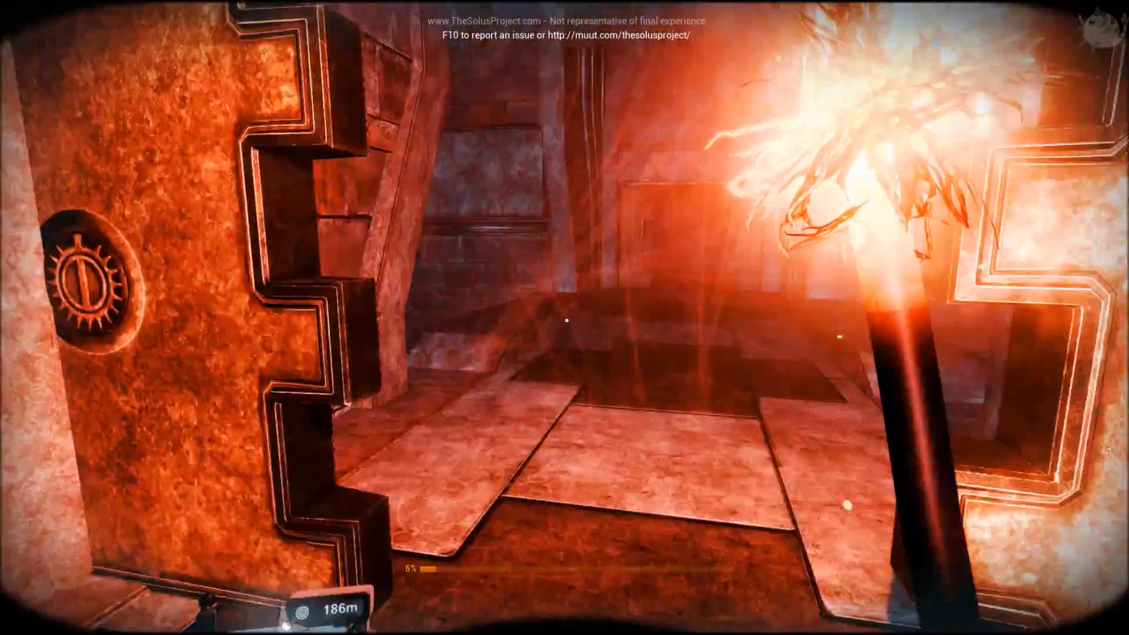
mouse_move(565, 318)
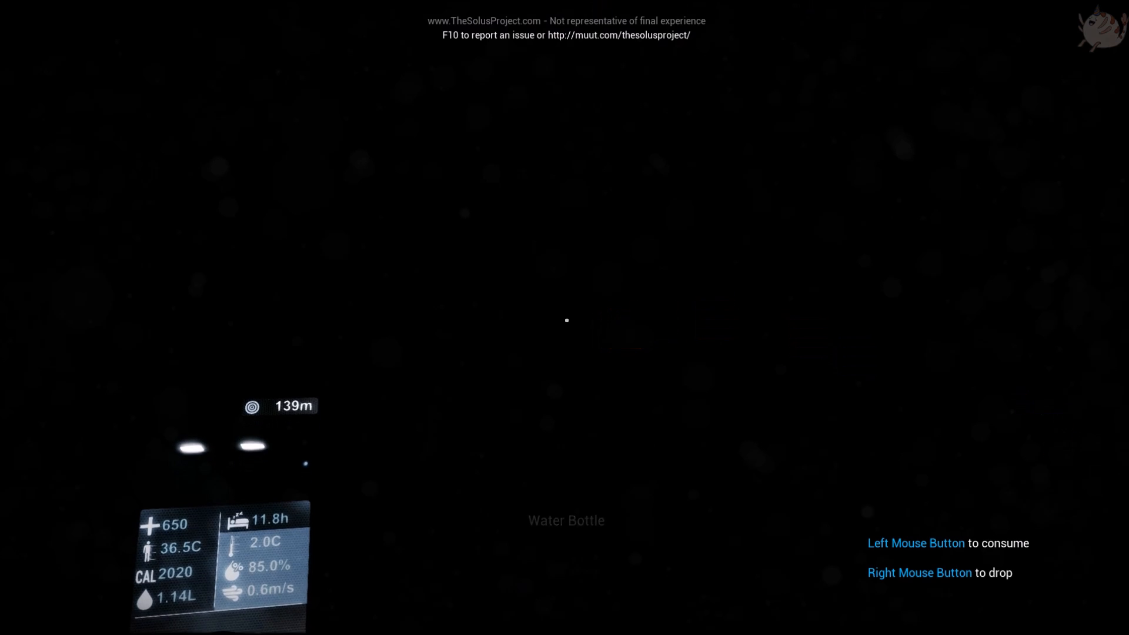
- Drink from the water bottle, leaving 2.59 L of water
left_click(566, 320)
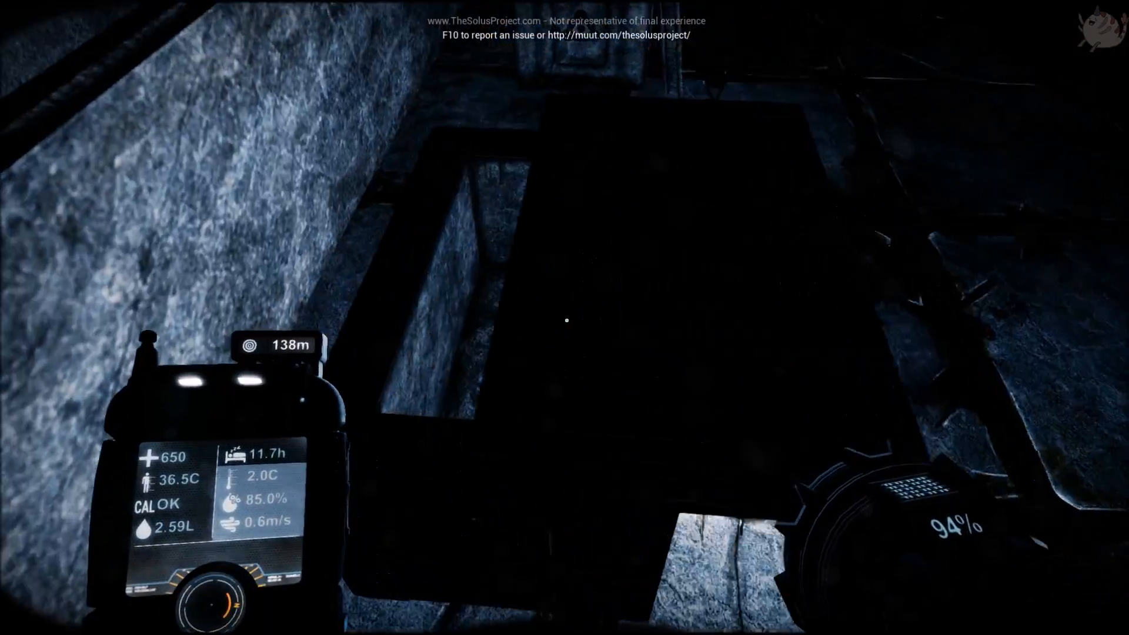
mouse_move(565, 318)
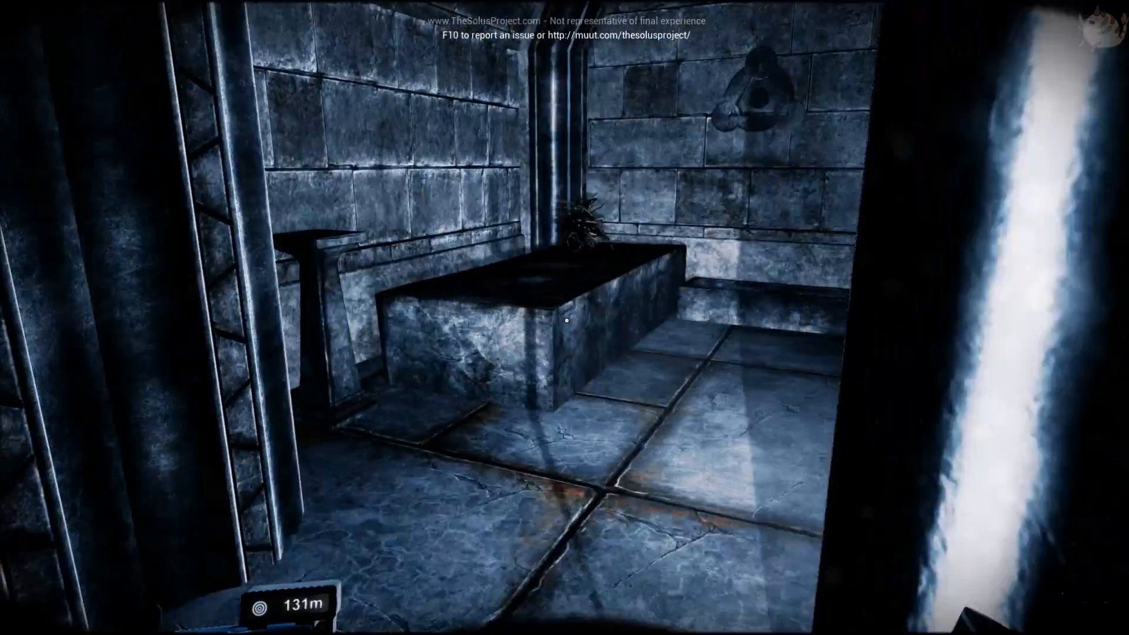
mouse_move(565, 318)
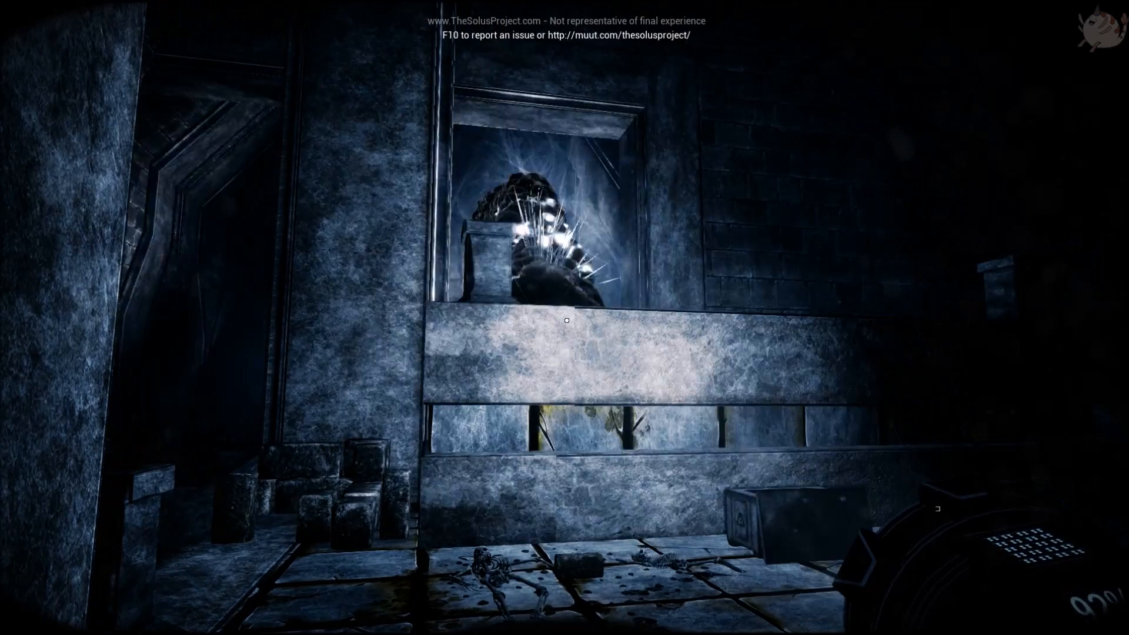
- Open the inventory wheel (16/16 items) with the flashlight highlighted
key("tab")
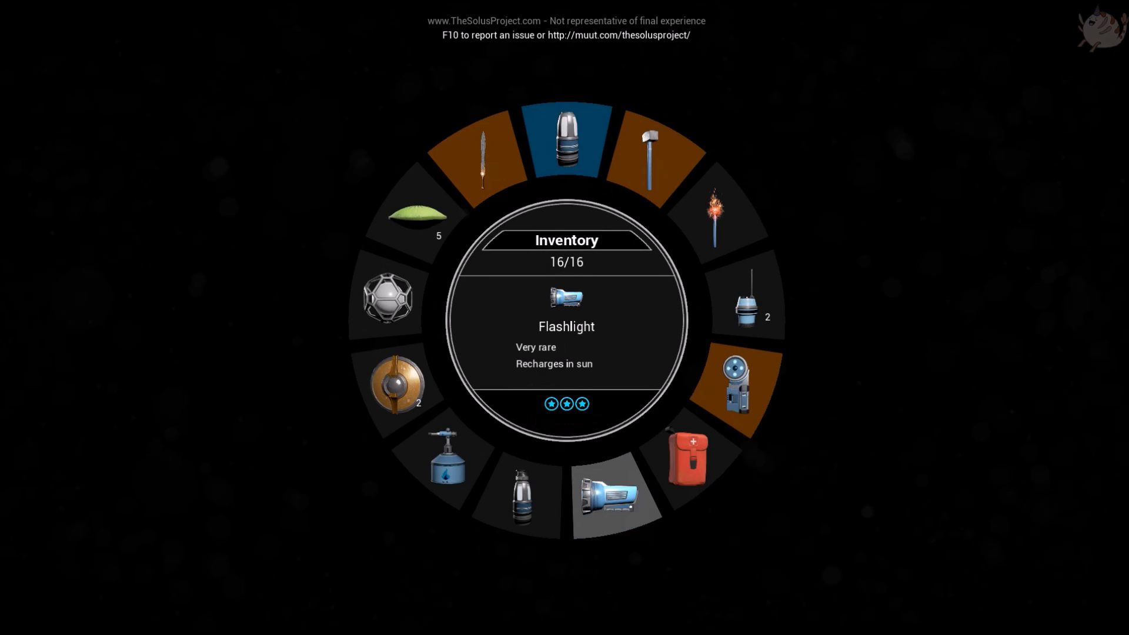
- Equip the flashlight from the inventory wheel and close it
left_click(613, 495)
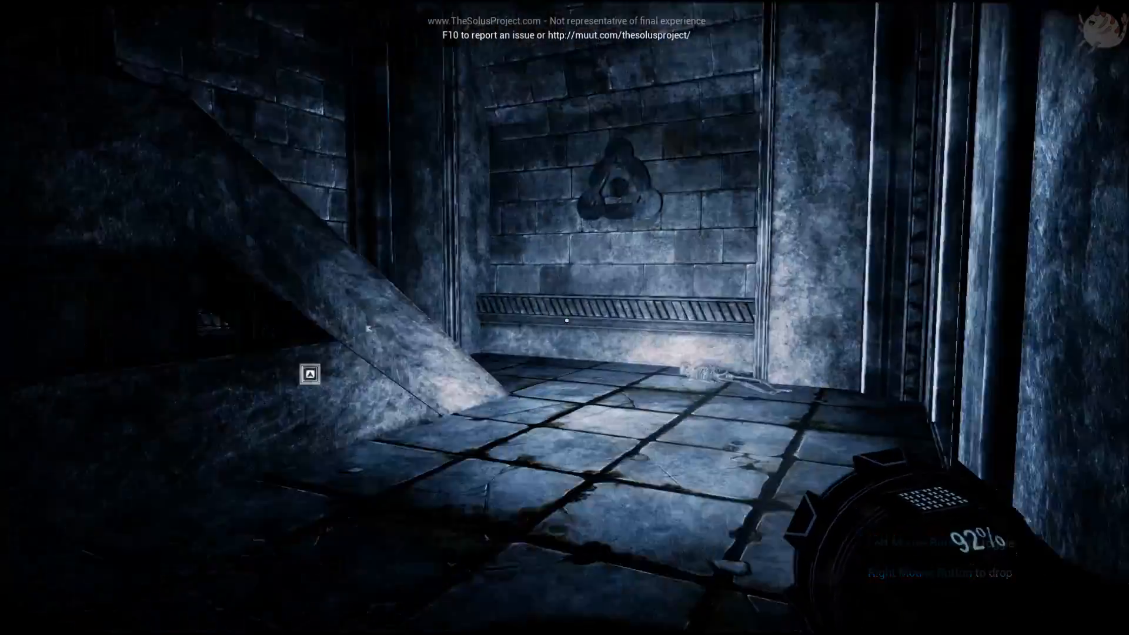
mouse_move(564, 318)
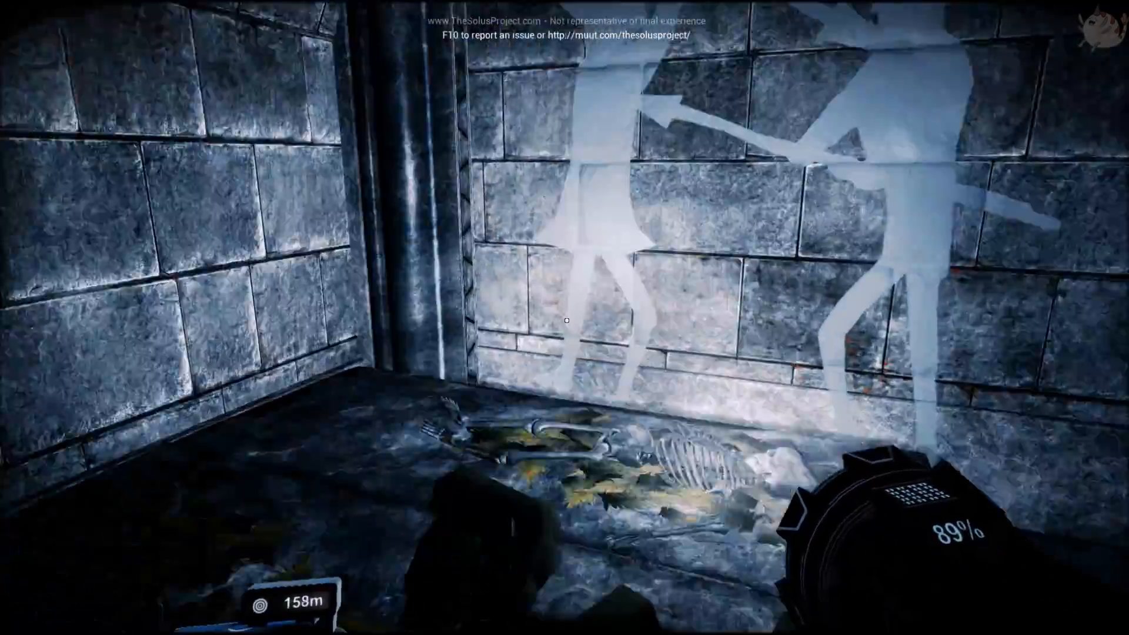
mouse_move(564, 321)
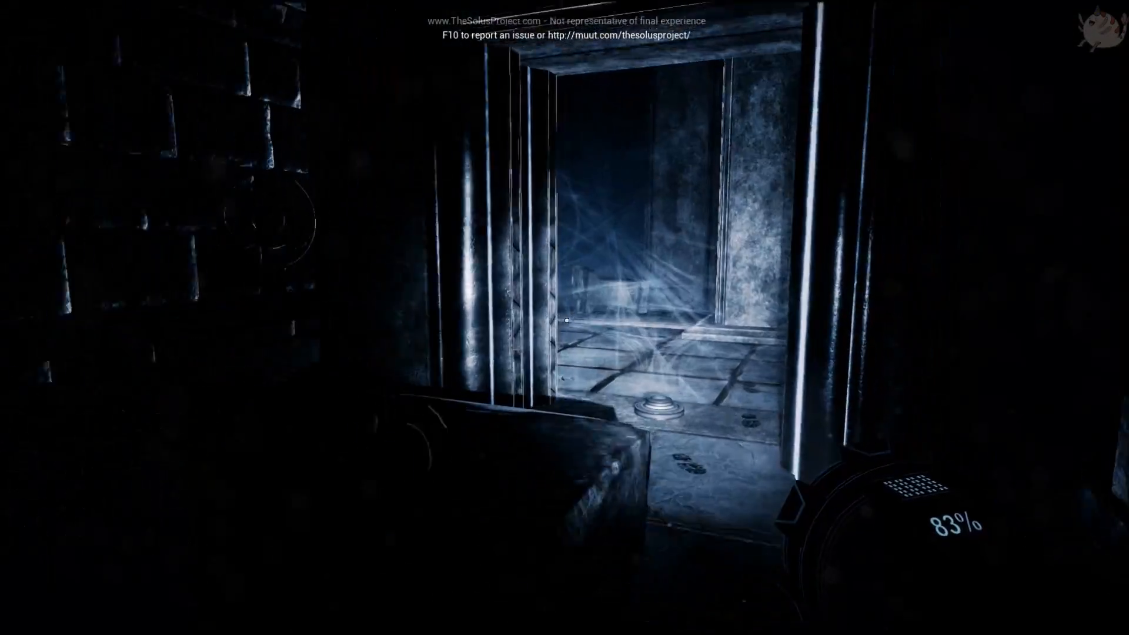
mouse_move(564, 319)
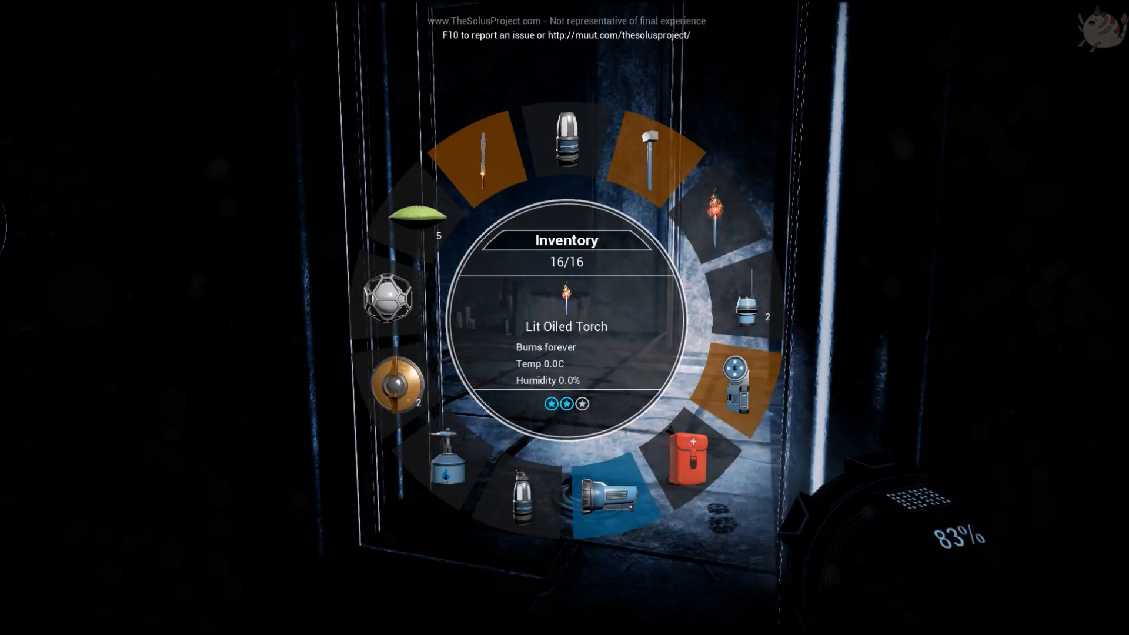
- Hold the hammer, then switch the held item to the empty bottle and shield
left_click(648, 147)
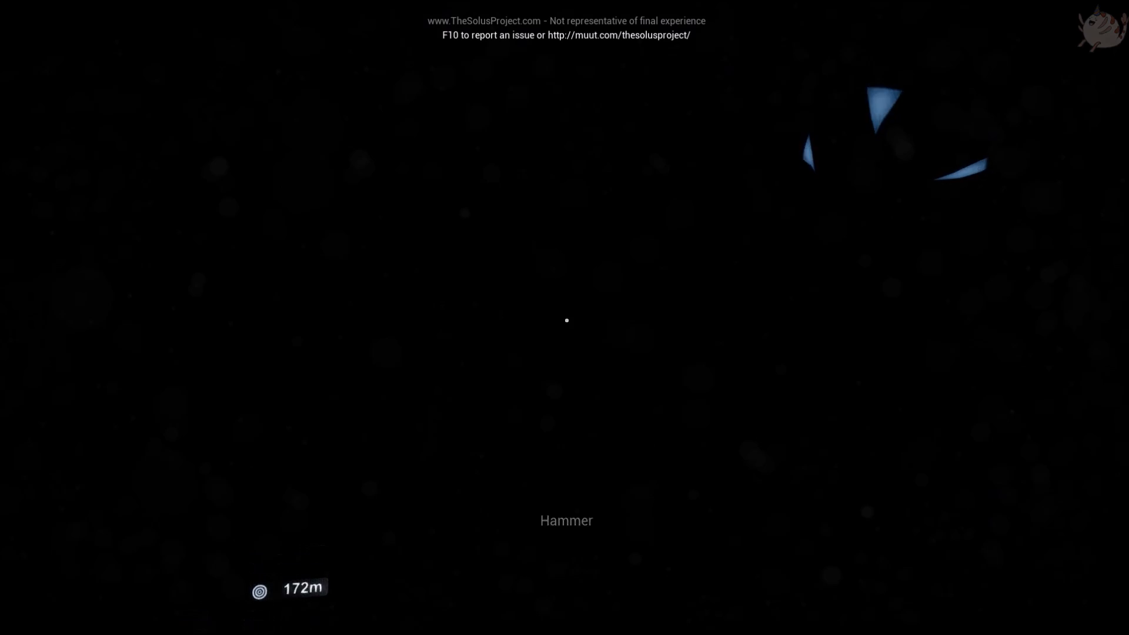
key("tab")
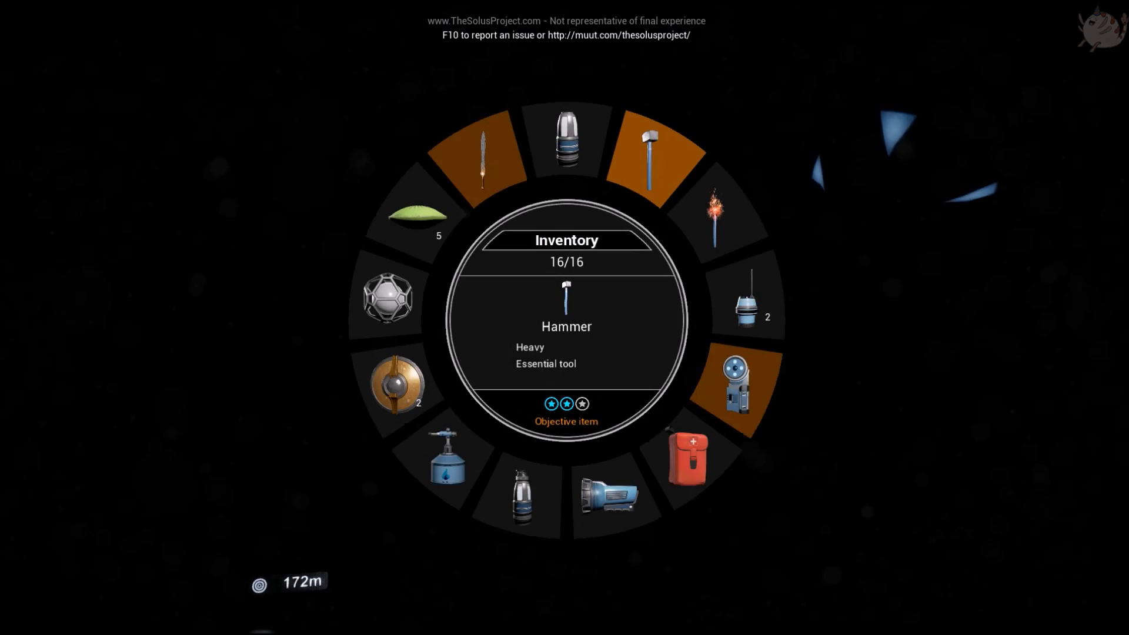
left_click(612, 497)
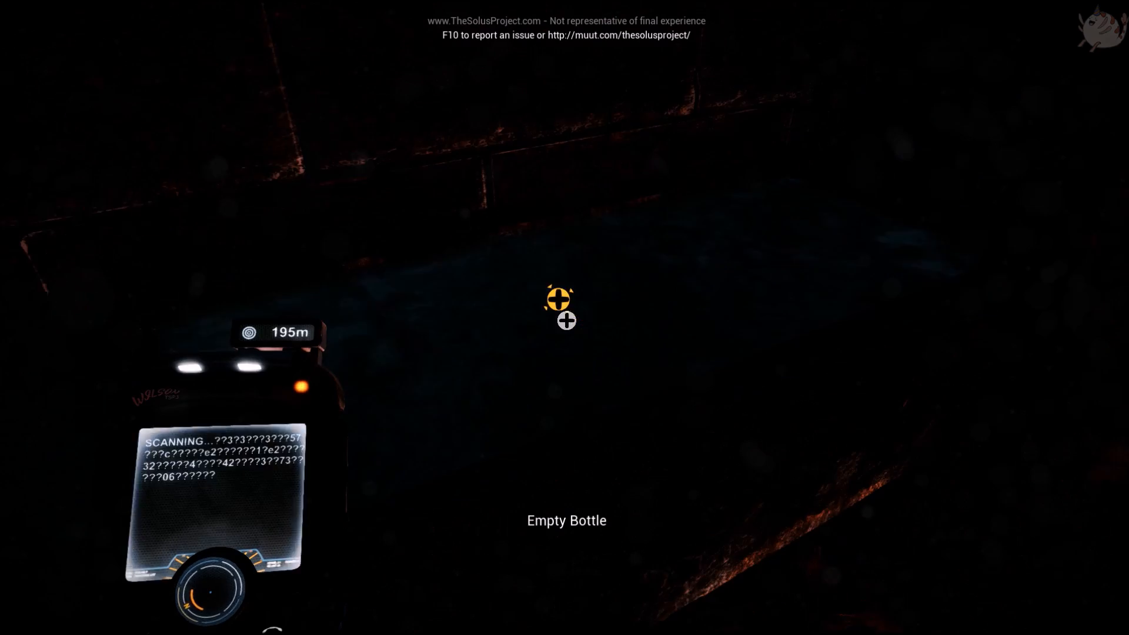
key("tab")
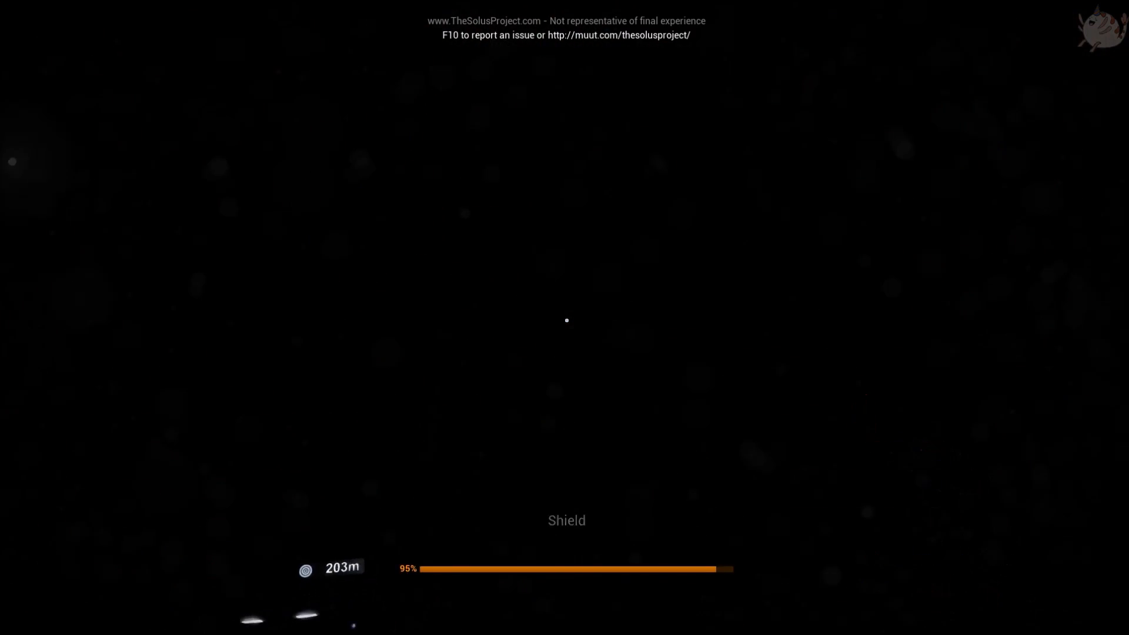
key("tab")
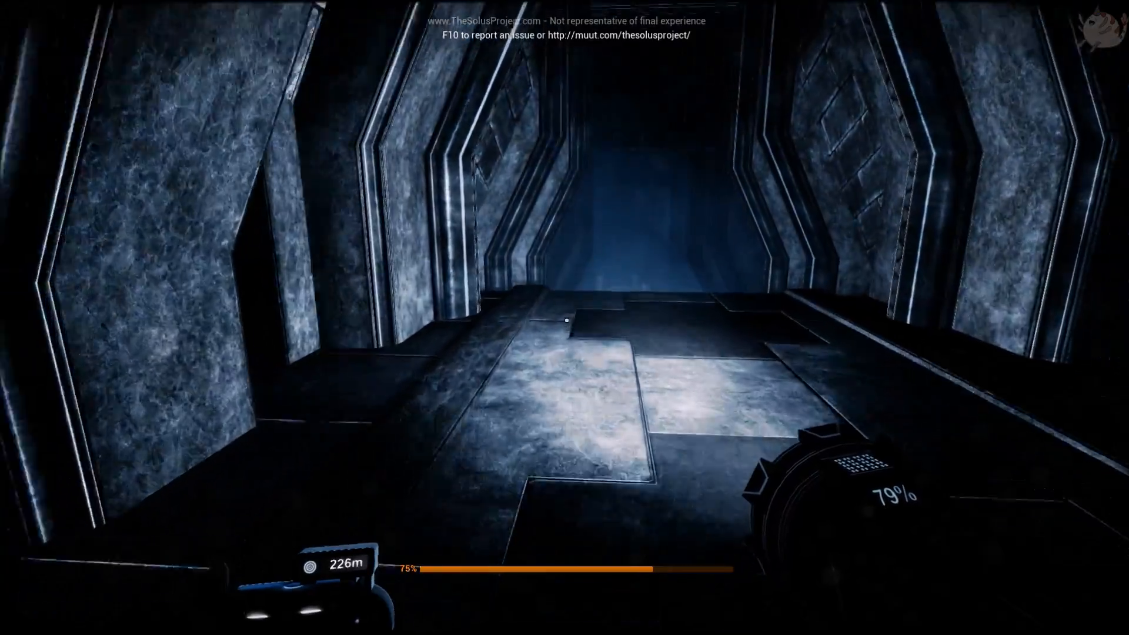
mouse_move(566, 320)
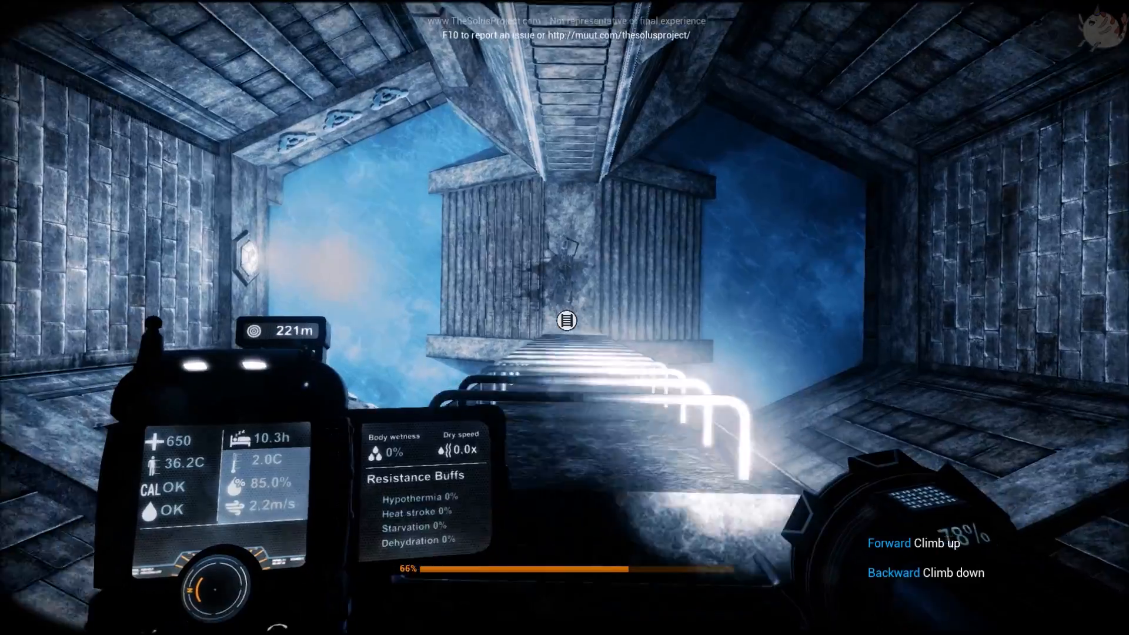
- Climb the ladder toward the skeleton-marked stone tower
key("w")
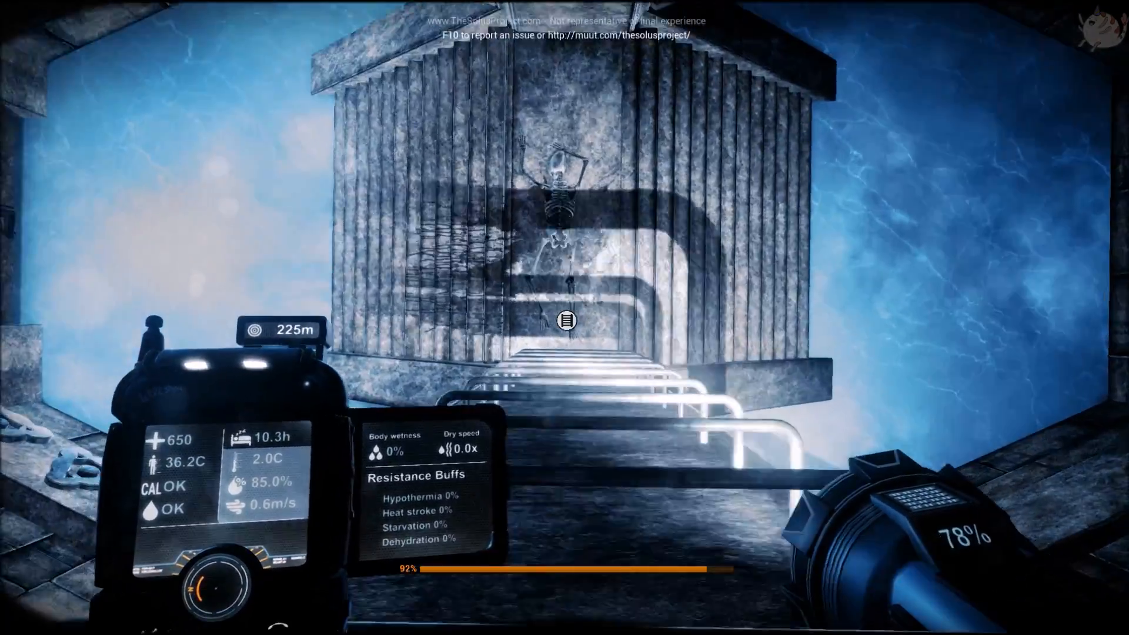
mouse_move(565, 318)
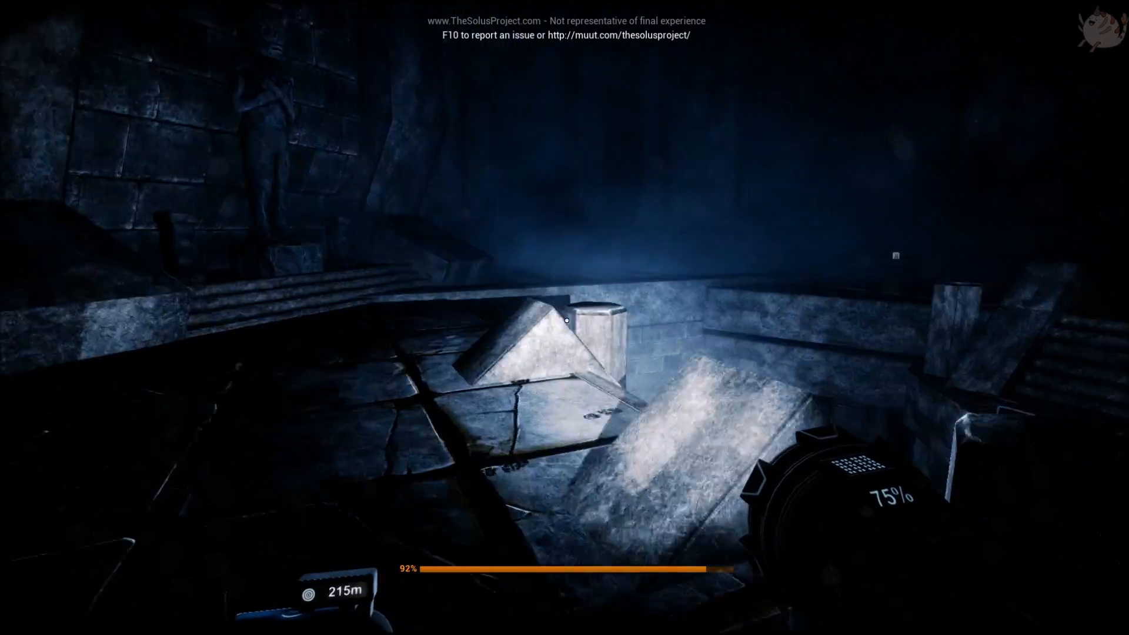
mouse_move(565, 321)
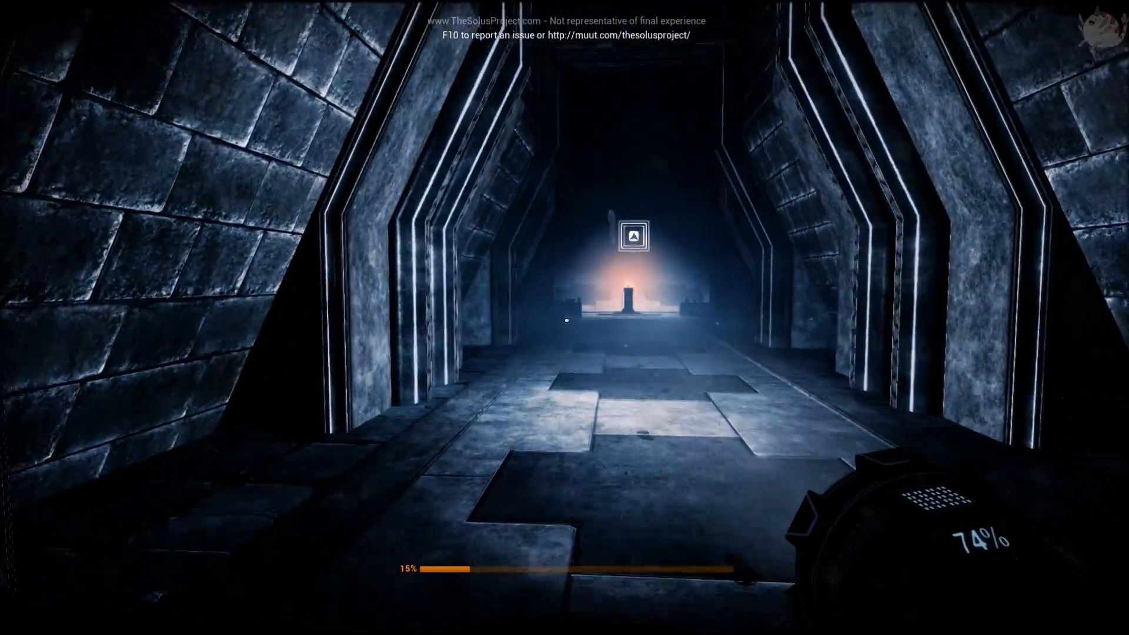
- Walk the dark corridor past the glowing beacon toward the pedestal room
key("w")
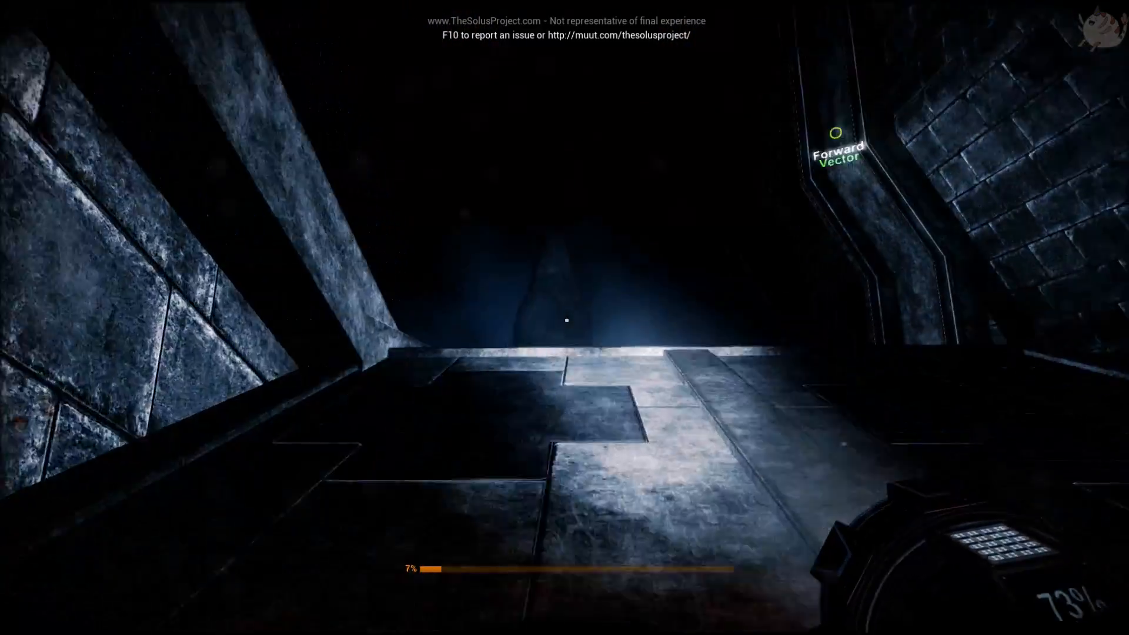
mouse_move(565, 321)
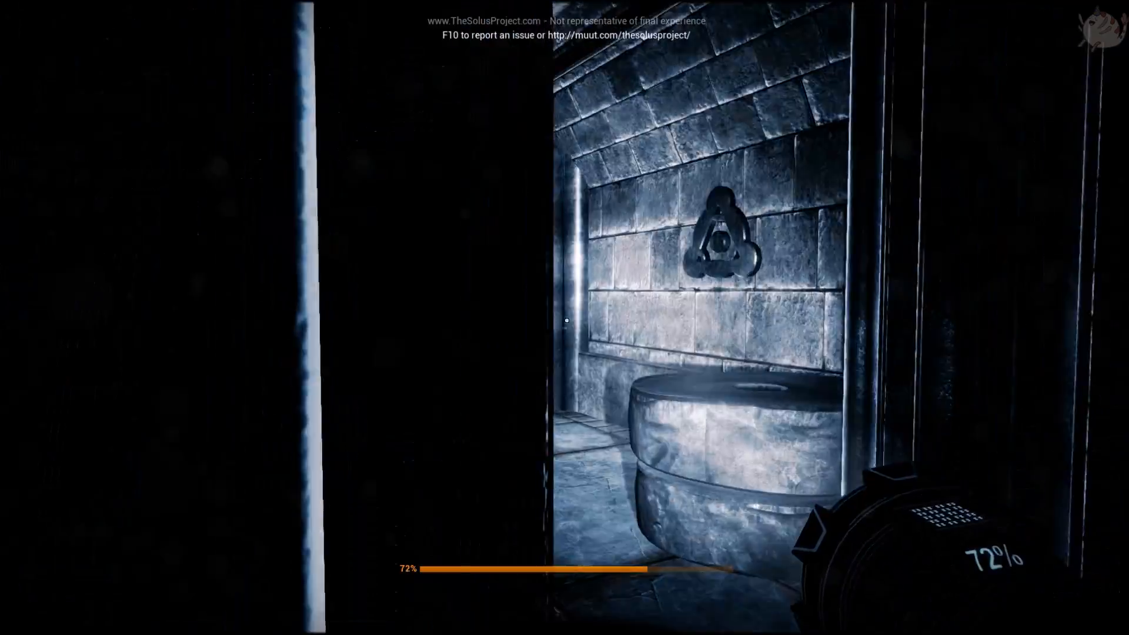
mouse_move(564, 318)
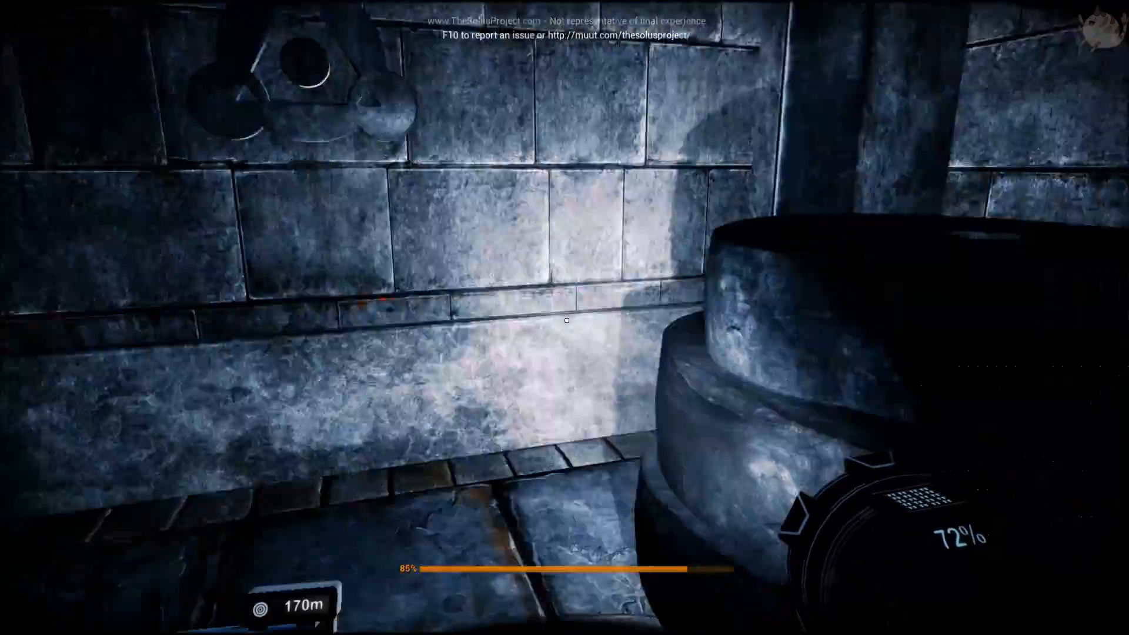
mouse_move(565, 318)
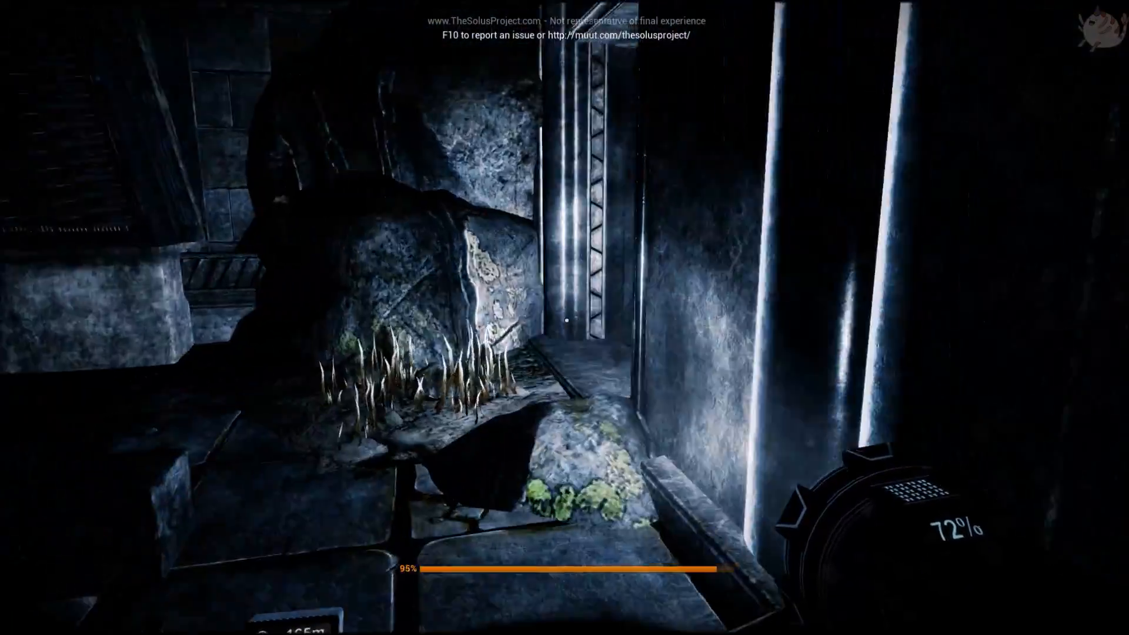
mouse_move(564, 318)
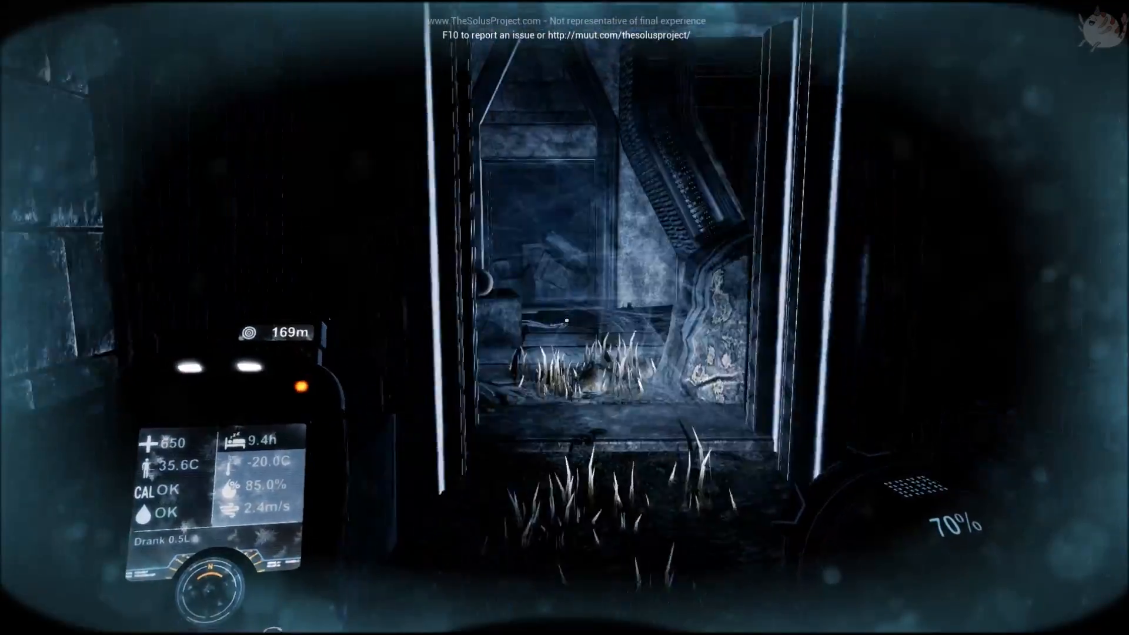
mouse_move(565, 318)
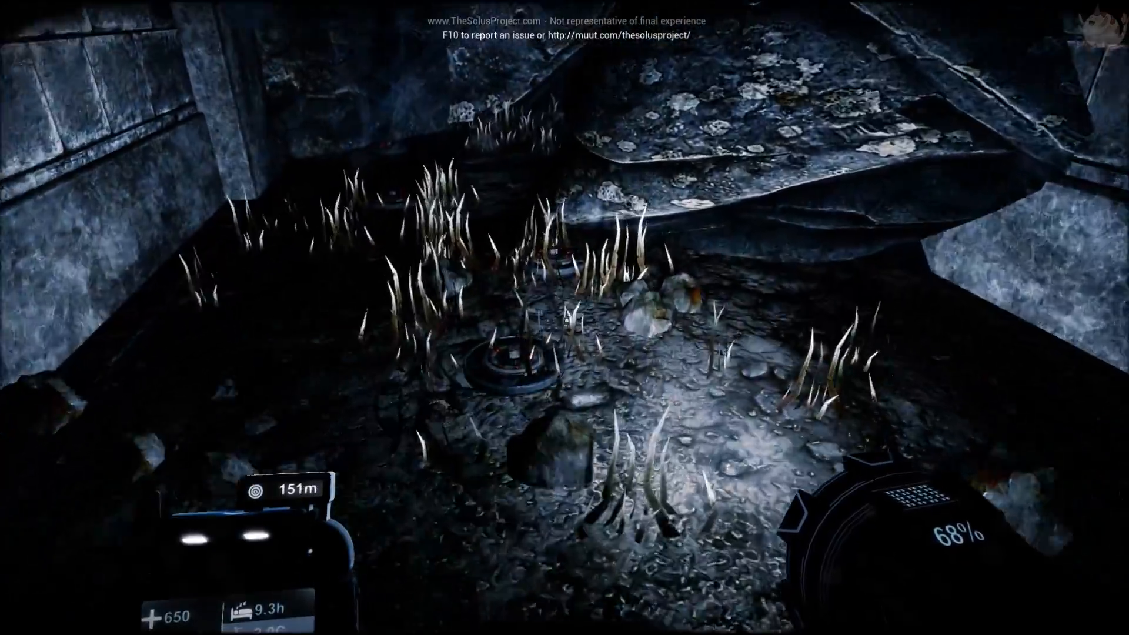
mouse_move(565, 318)
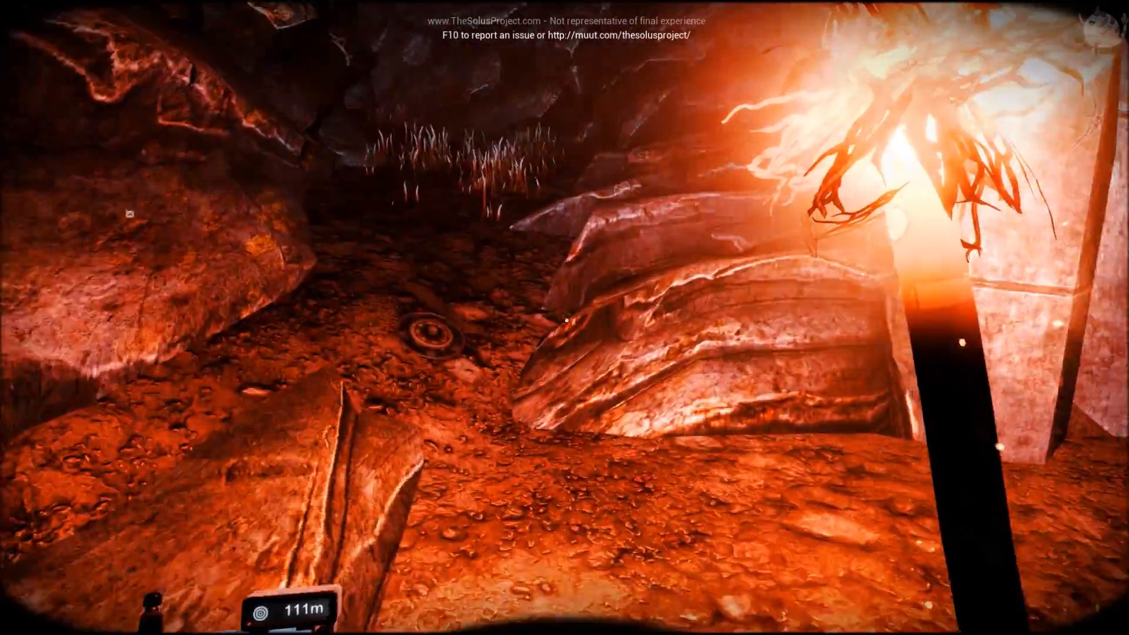
mouse_move(564, 317)
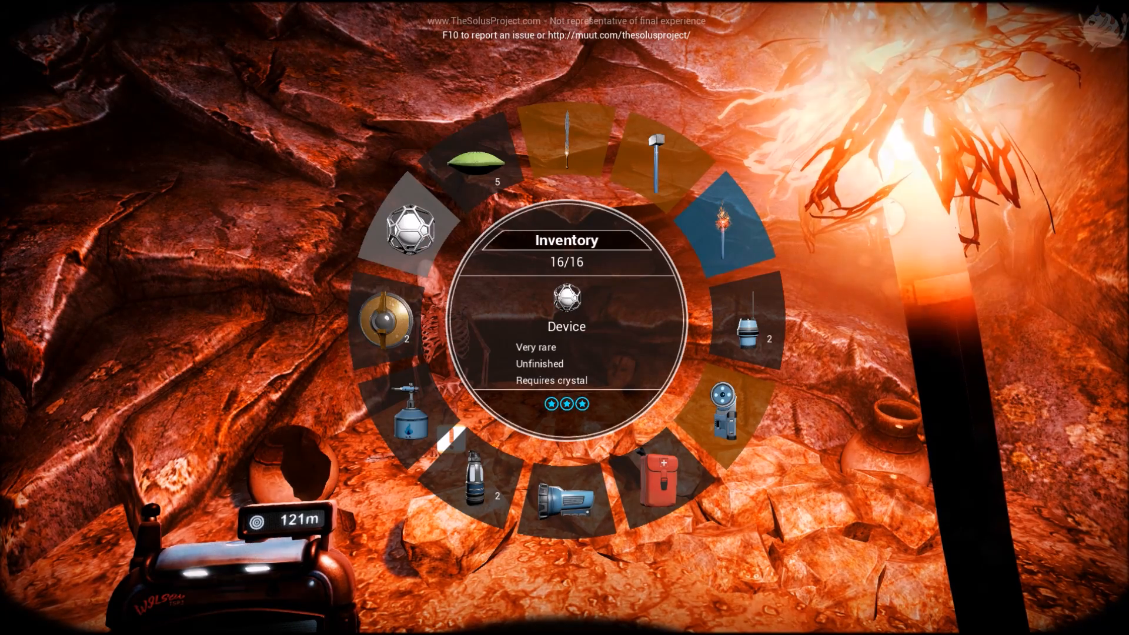
key("Tab")
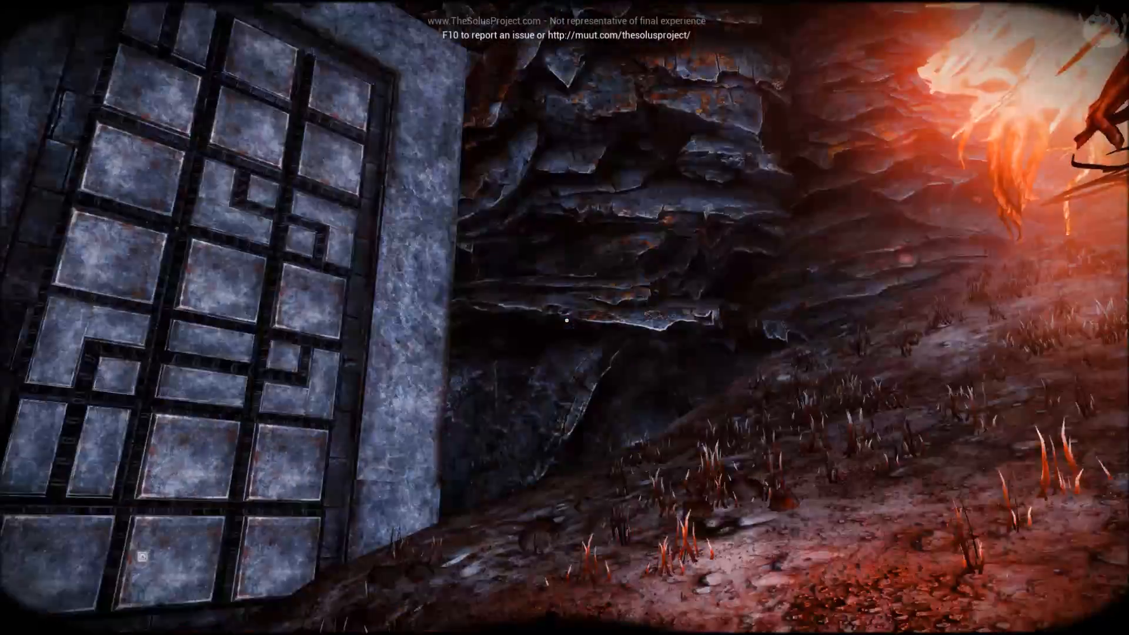
mouse_move(565, 317)
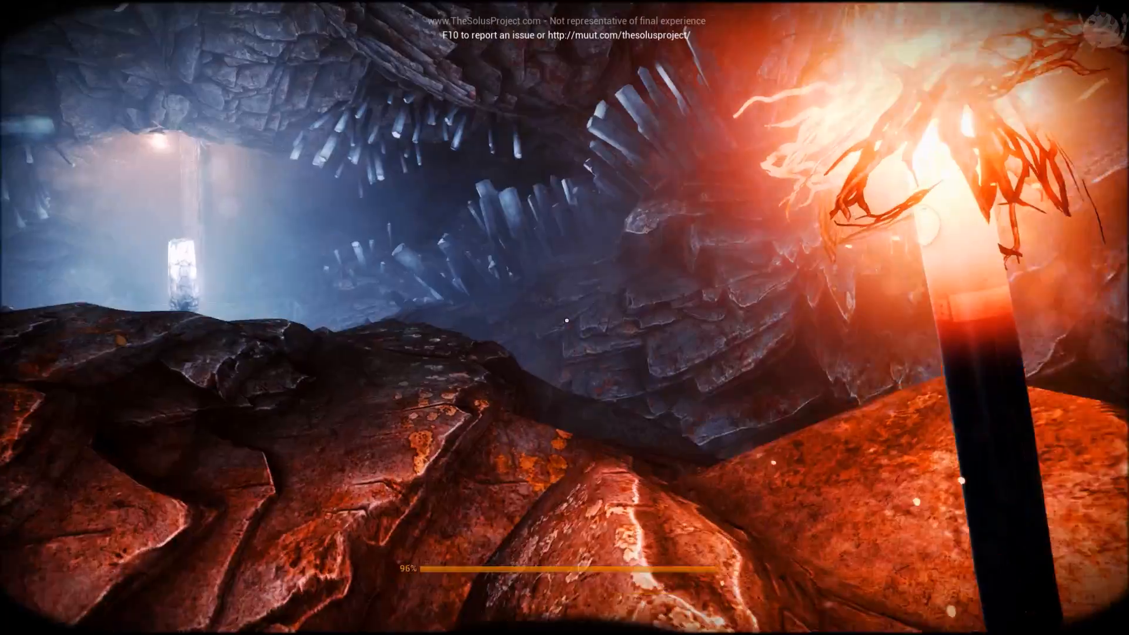
mouse_move(565, 321)
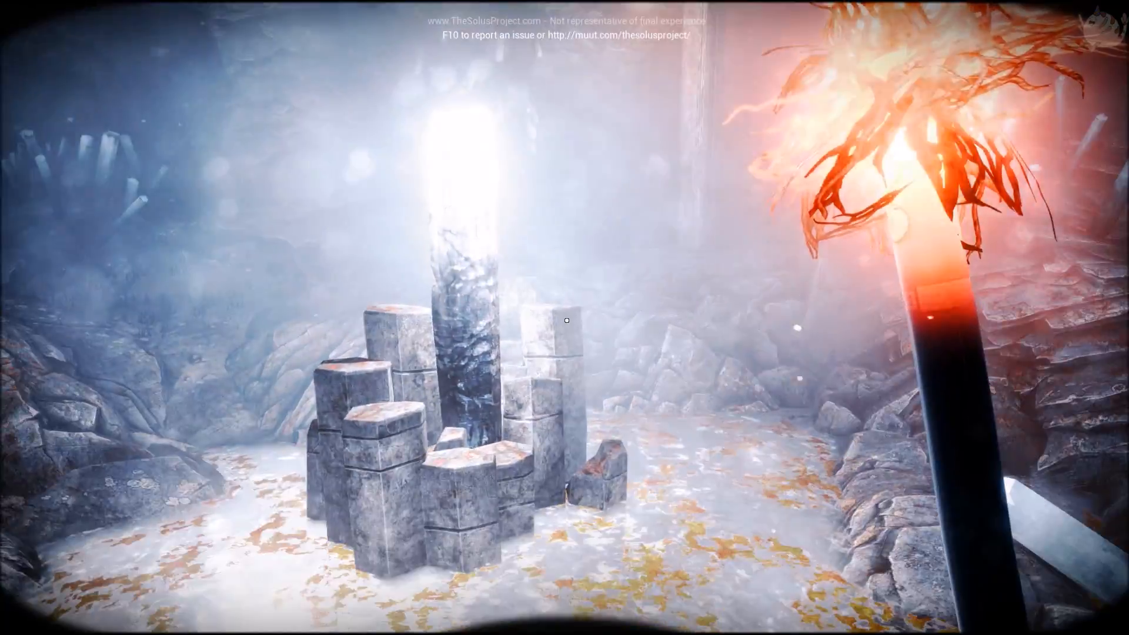
mouse_move(565, 318)
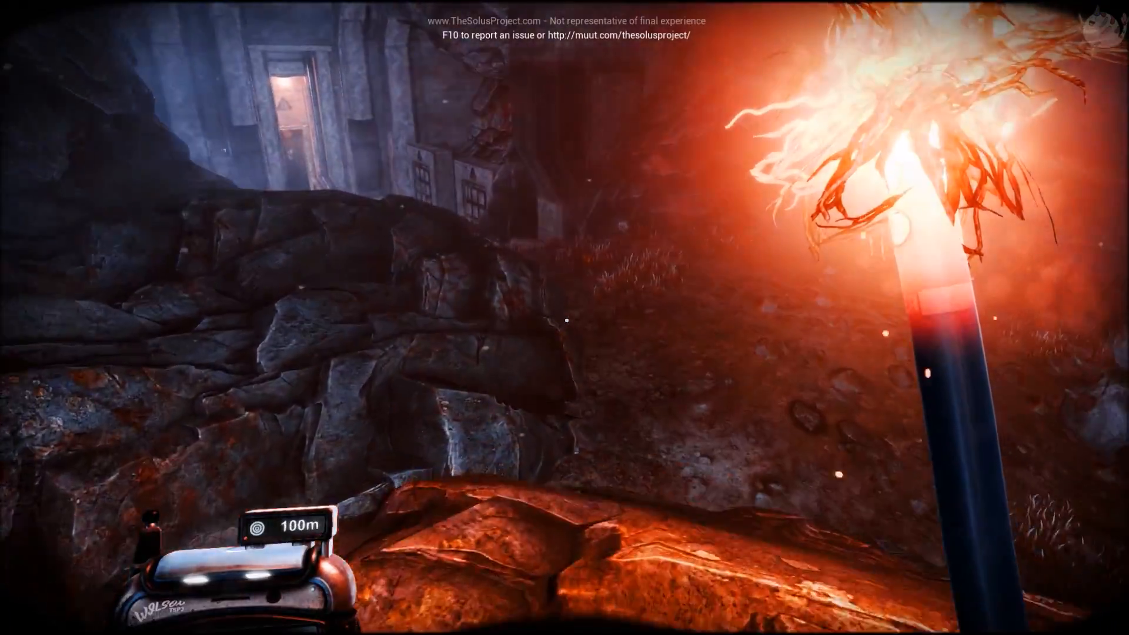
mouse_move(564, 317)
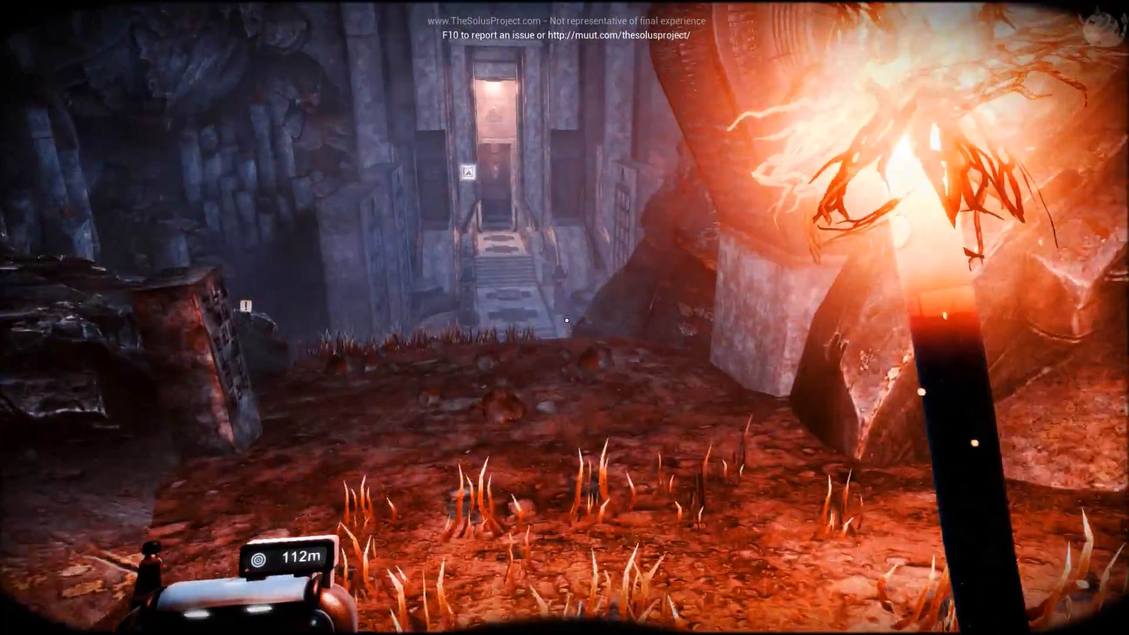
mouse_move(565, 317)
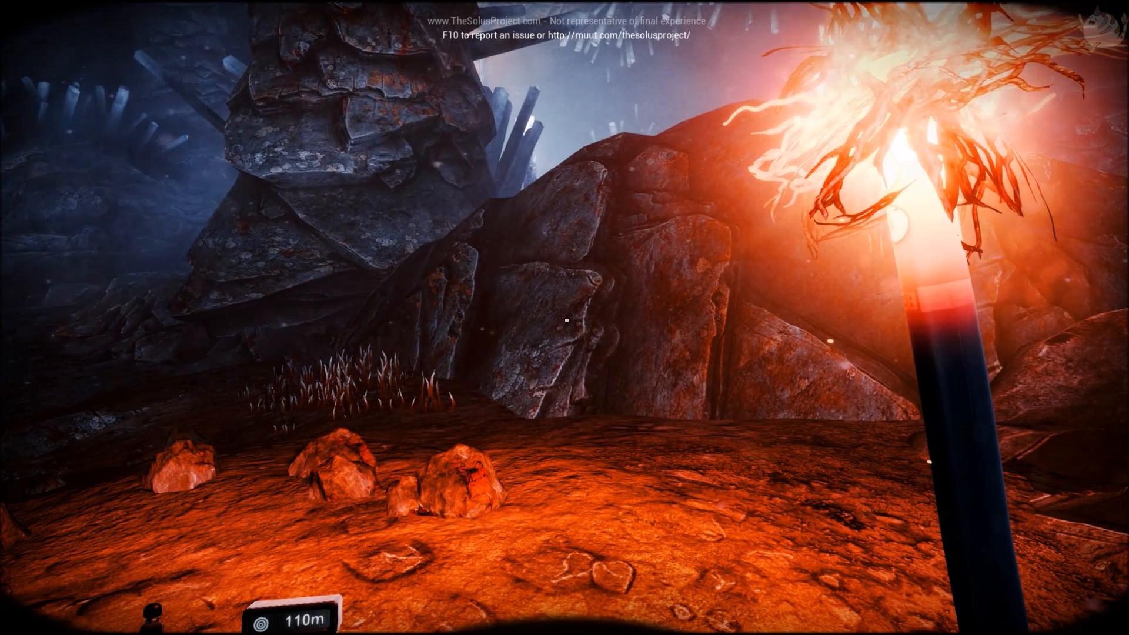
mouse_move(565, 318)
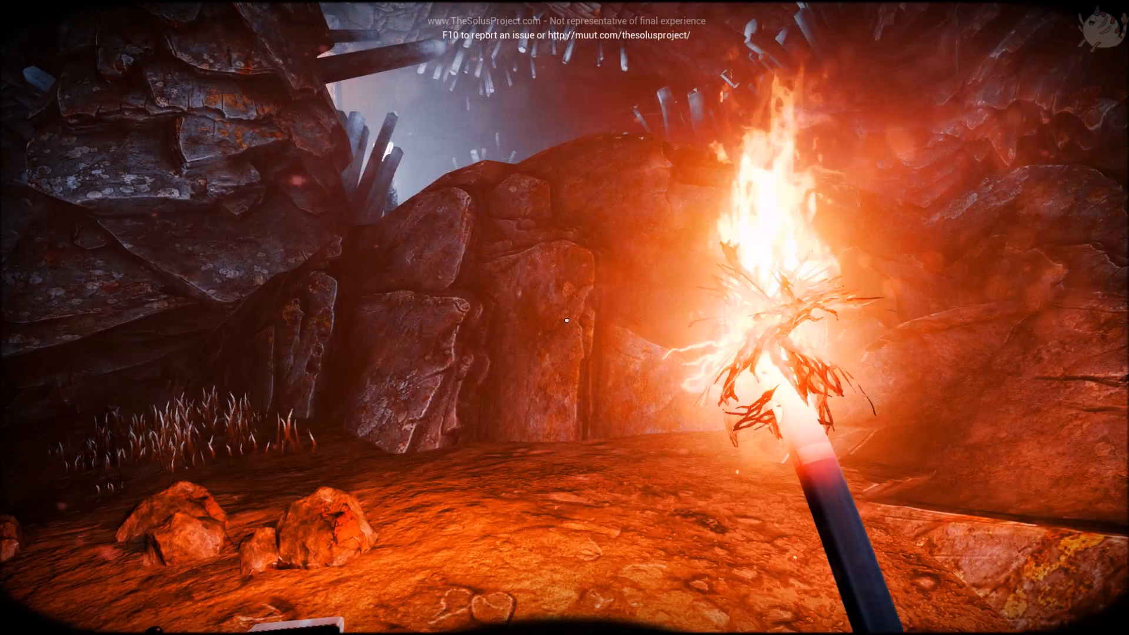
mouse_move(565, 317)
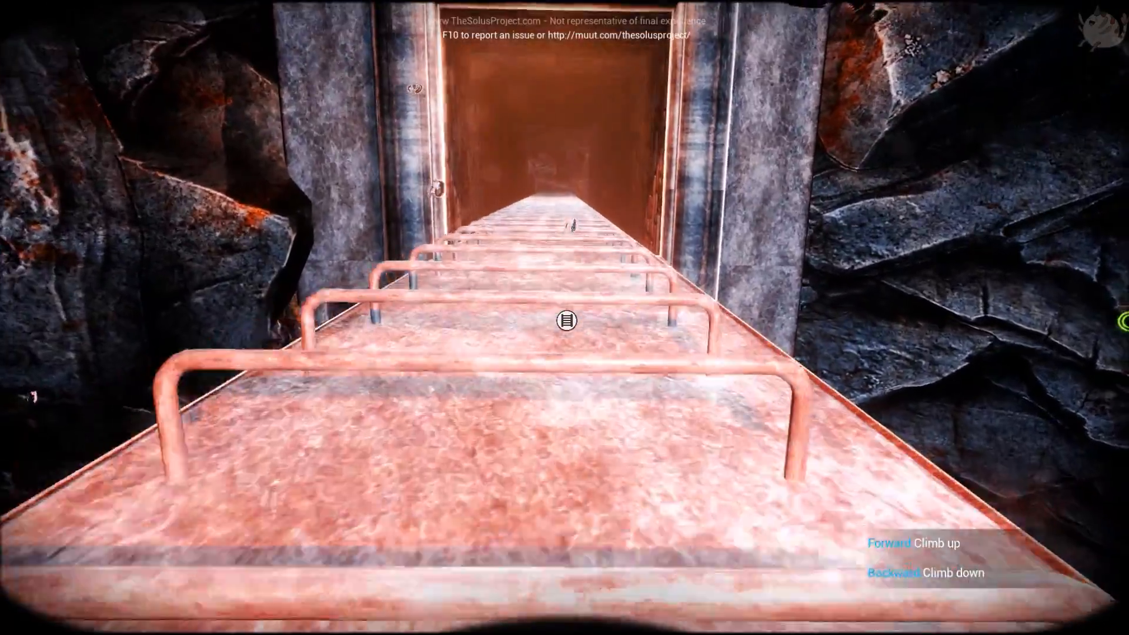
- Climb out of the shaft onto the spiky grass near the lit steps
key("w")
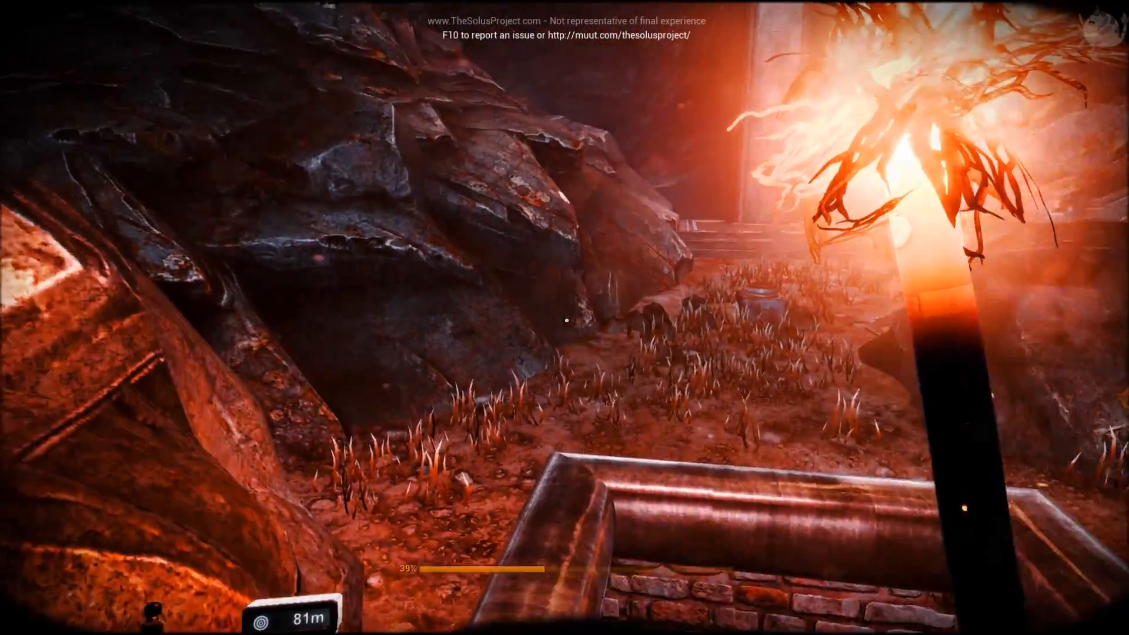
mouse_move(564, 318)
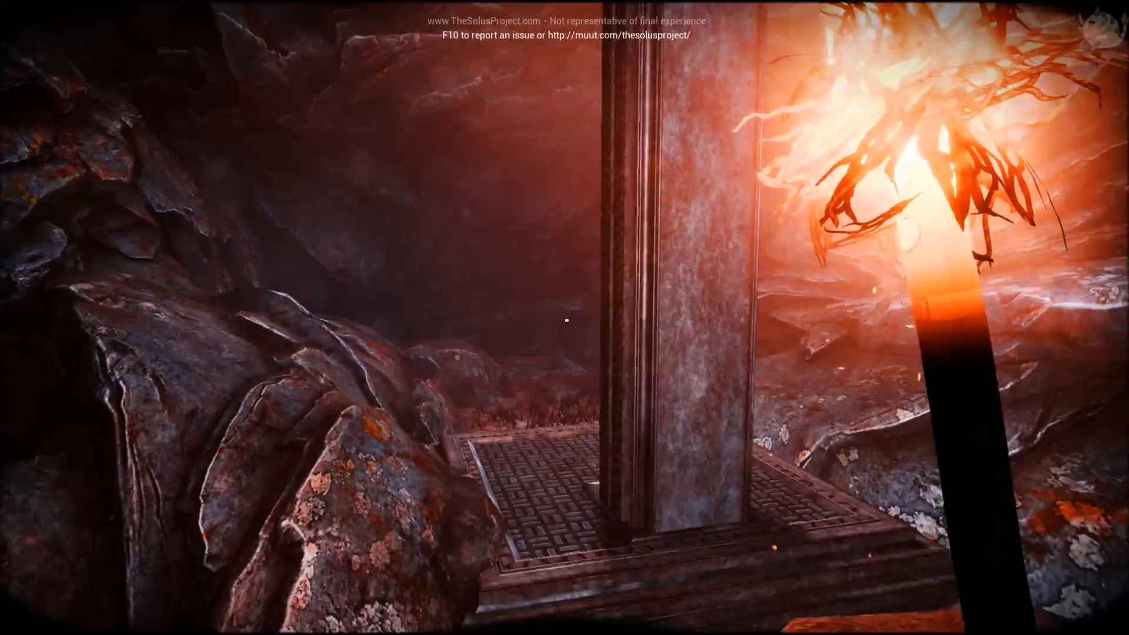
mouse_move(565, 318)
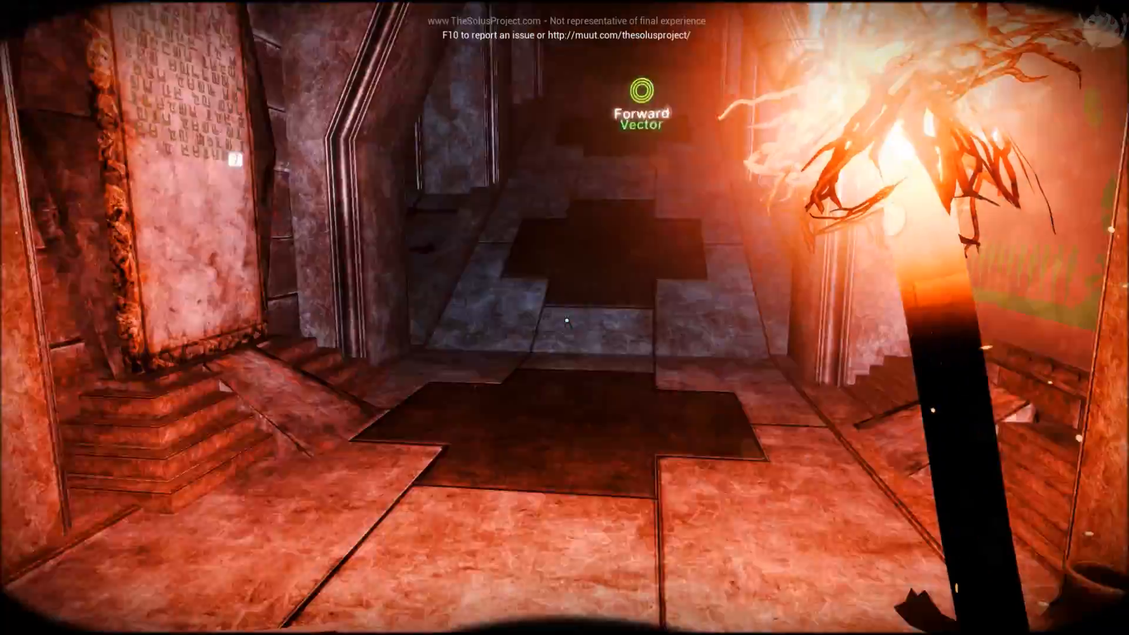
- Walk from the temple hall toward the Forward Vector climbing point
key("w")
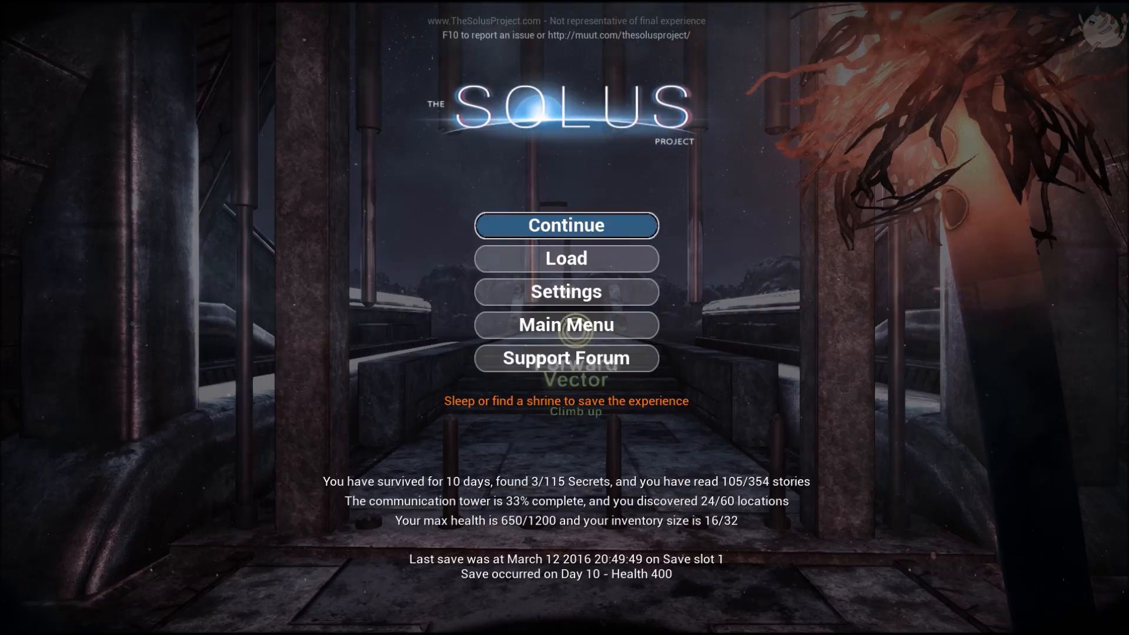
- Resume from the pause menu and eat 500 calories of strange stew
left_click(566, 224)
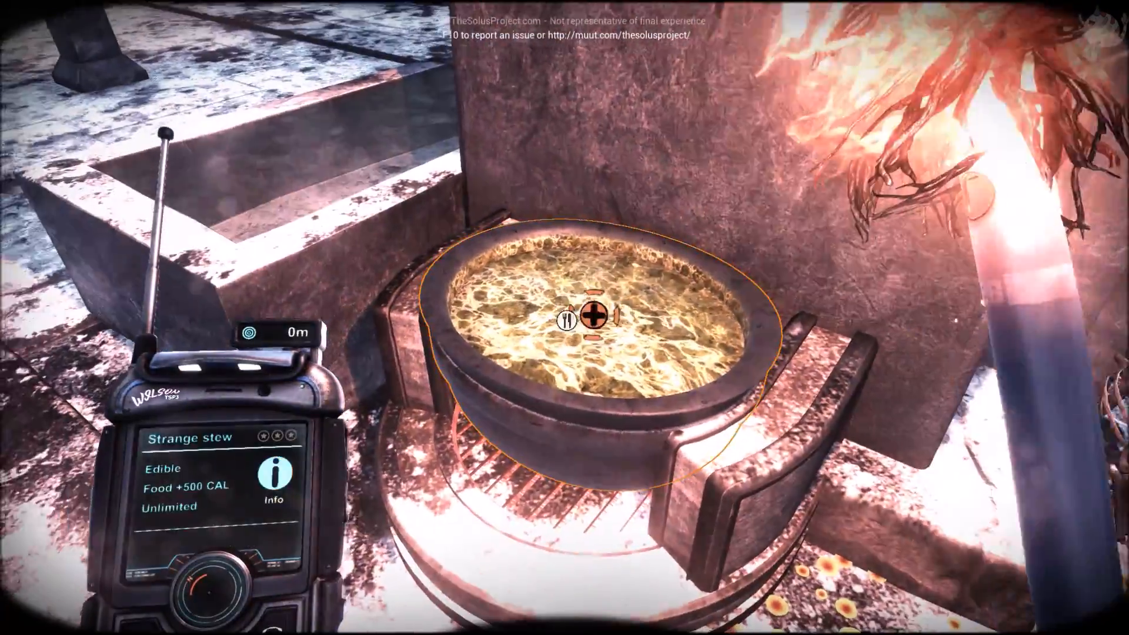
left_click(572, 320)
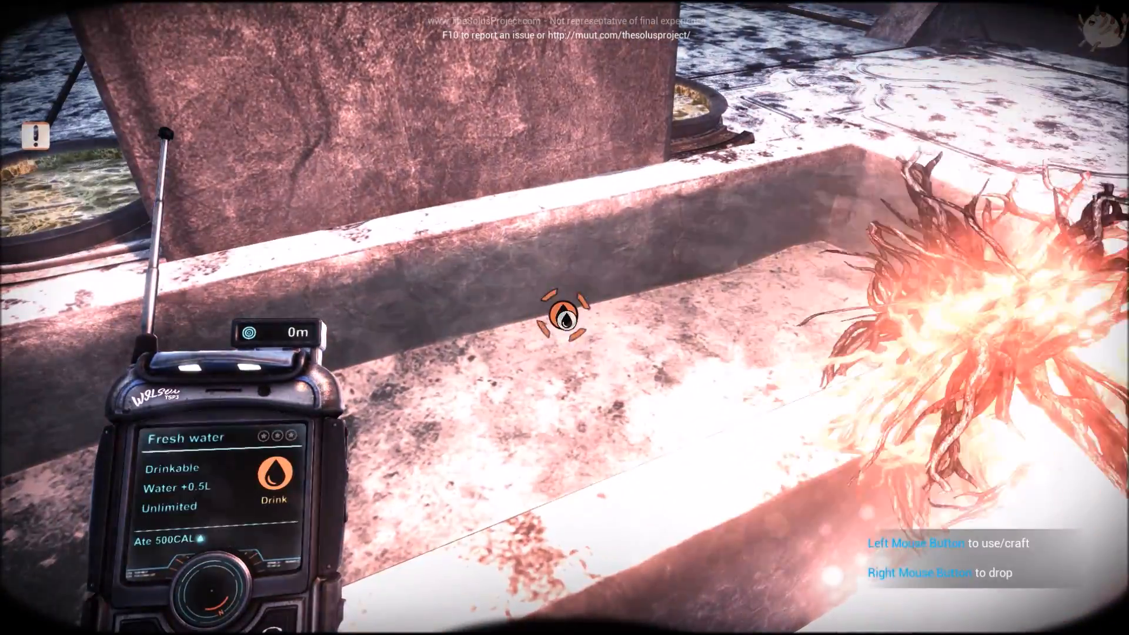
- Drink from the fresh-water basin, bringing water back to OK
left_click(565, 311)
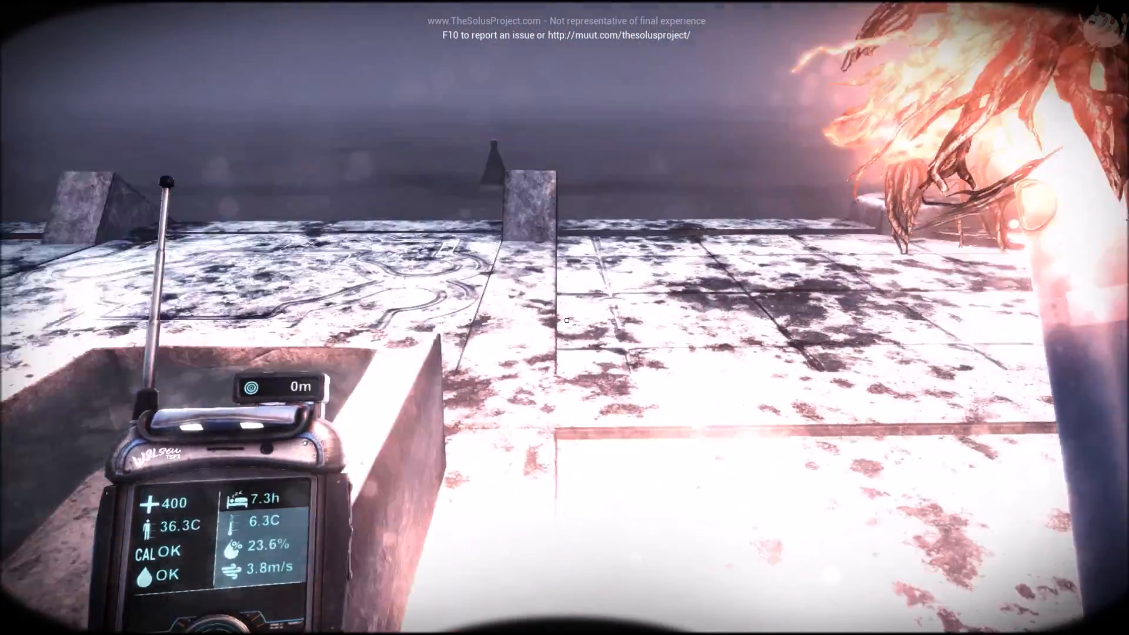
mouse_move(565, 317)
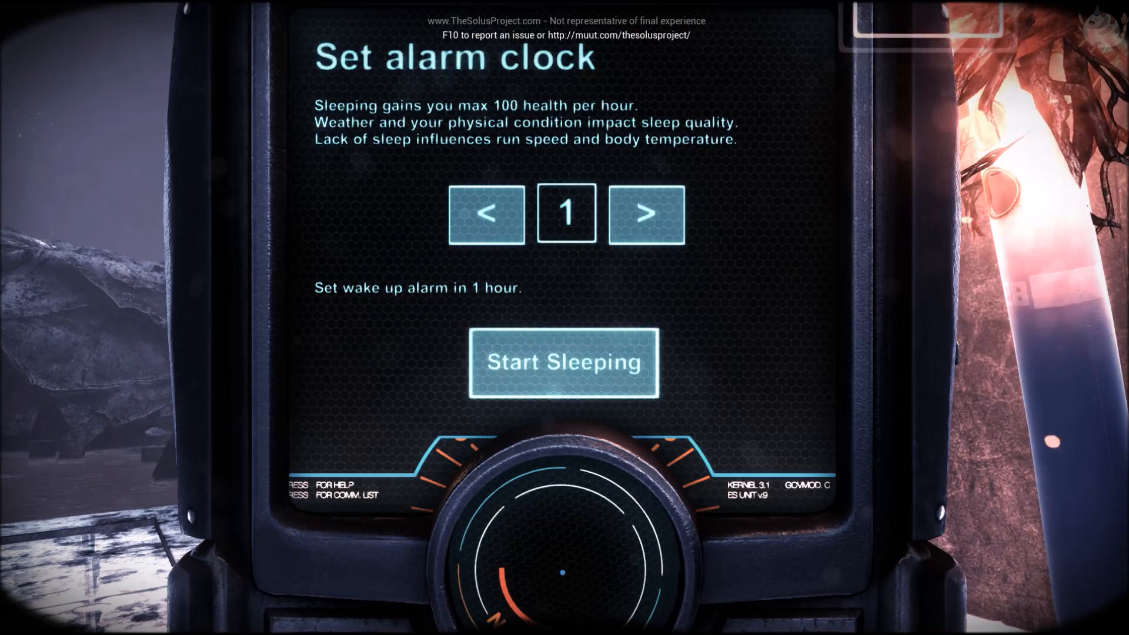
- Raise the wake-up alarm to 7 hours and start sleeping
left_click(645, 213)
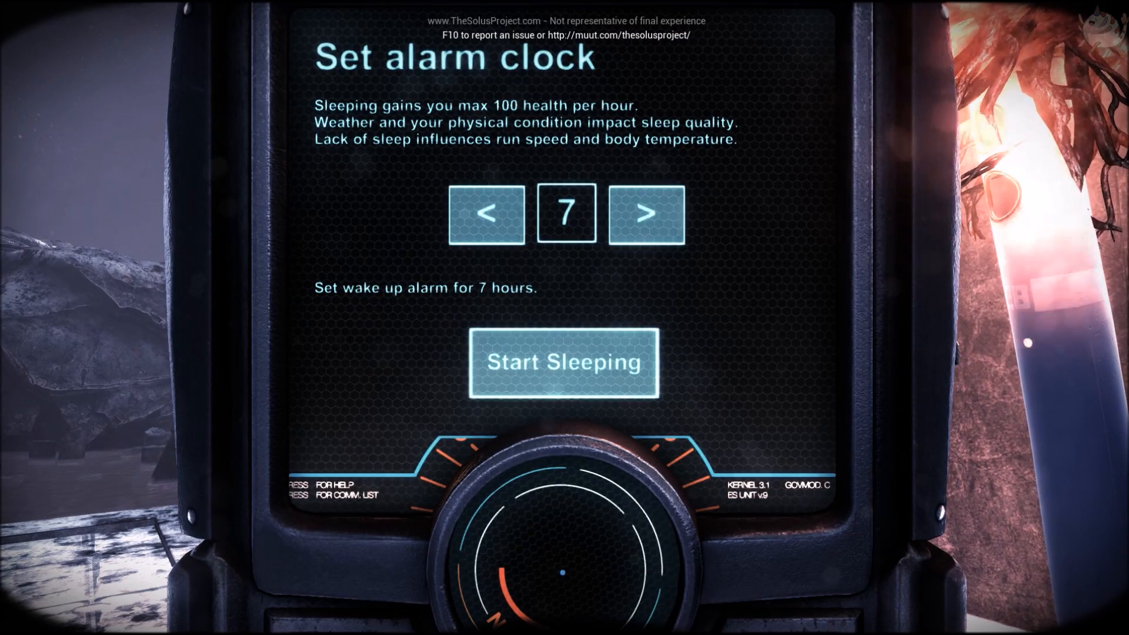
left_click(563, 362)
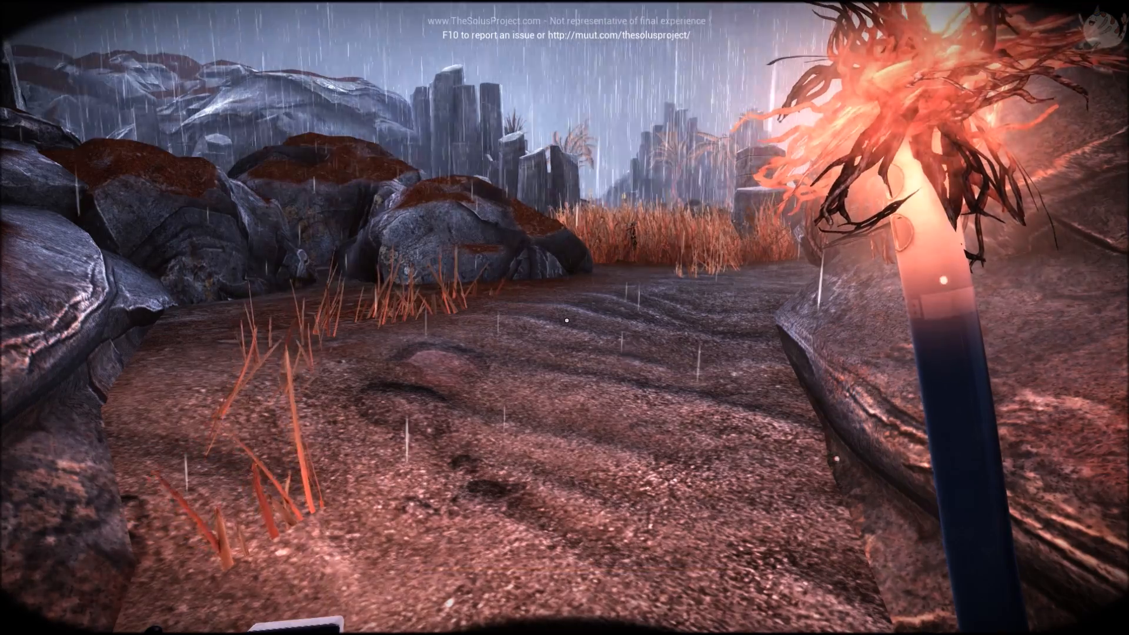
mouse_move(565, 320)
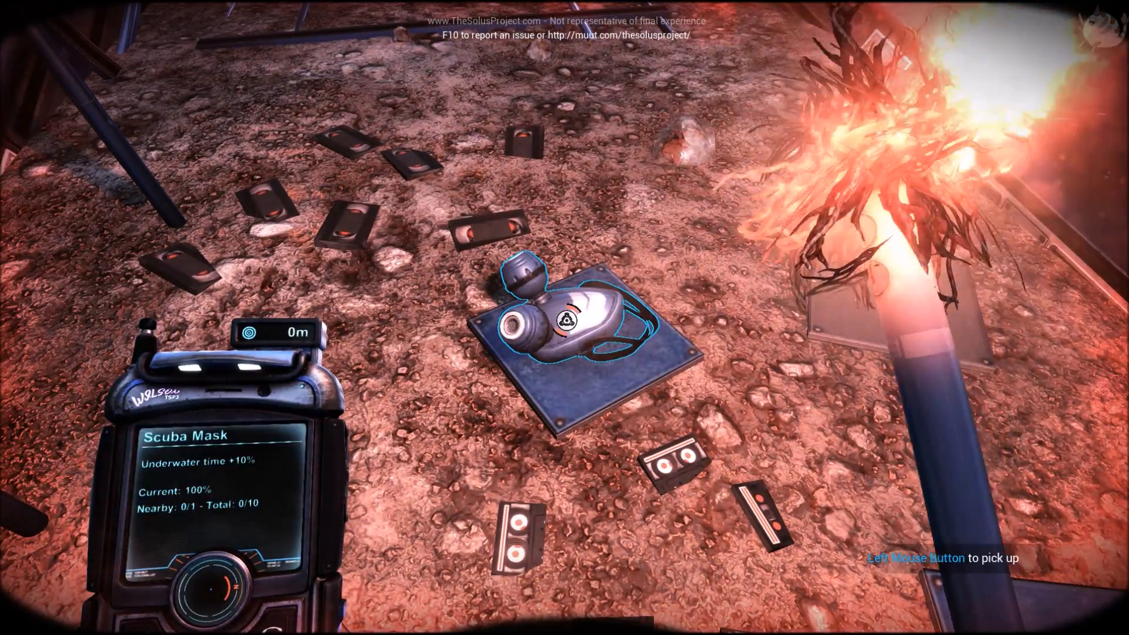
left_click(567, 324)
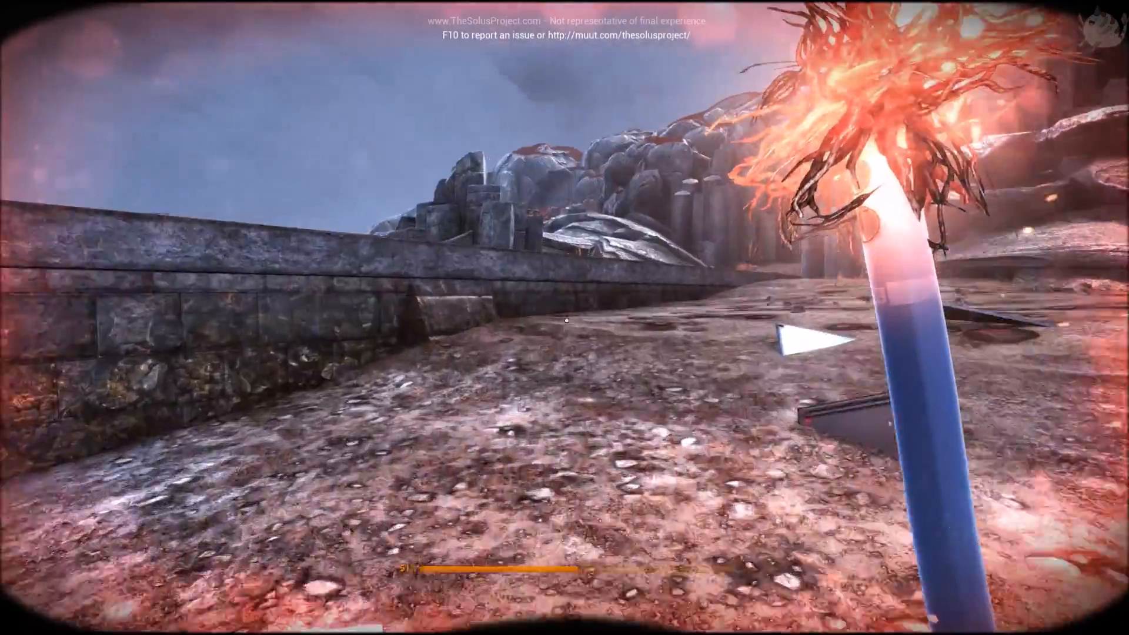
mouse_move(564, 318)
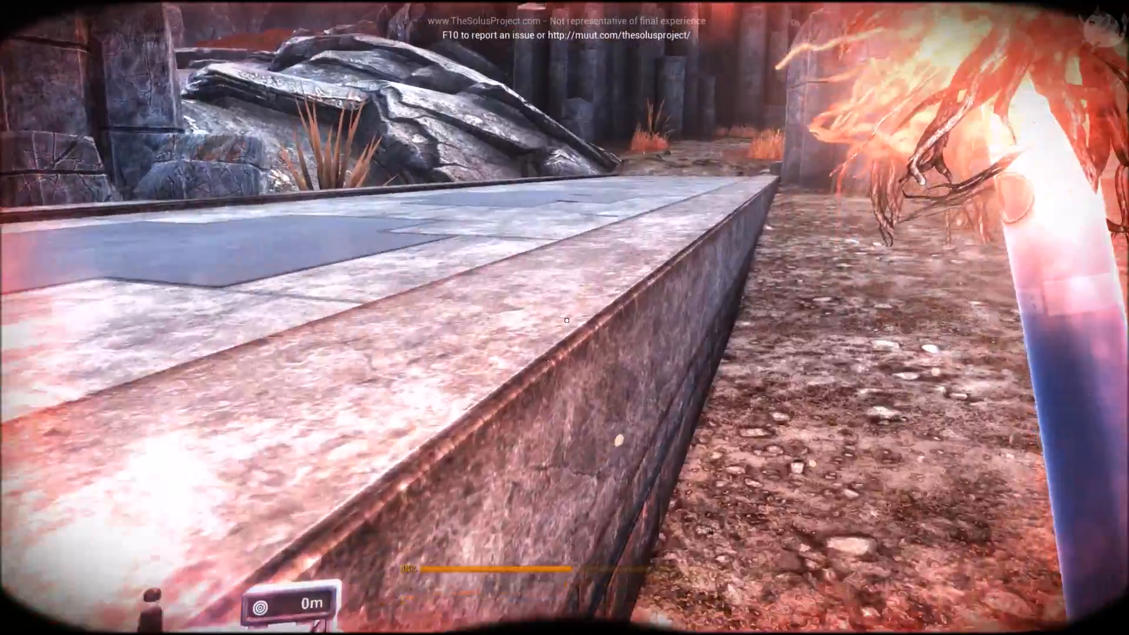
mouse_move(564, 320)
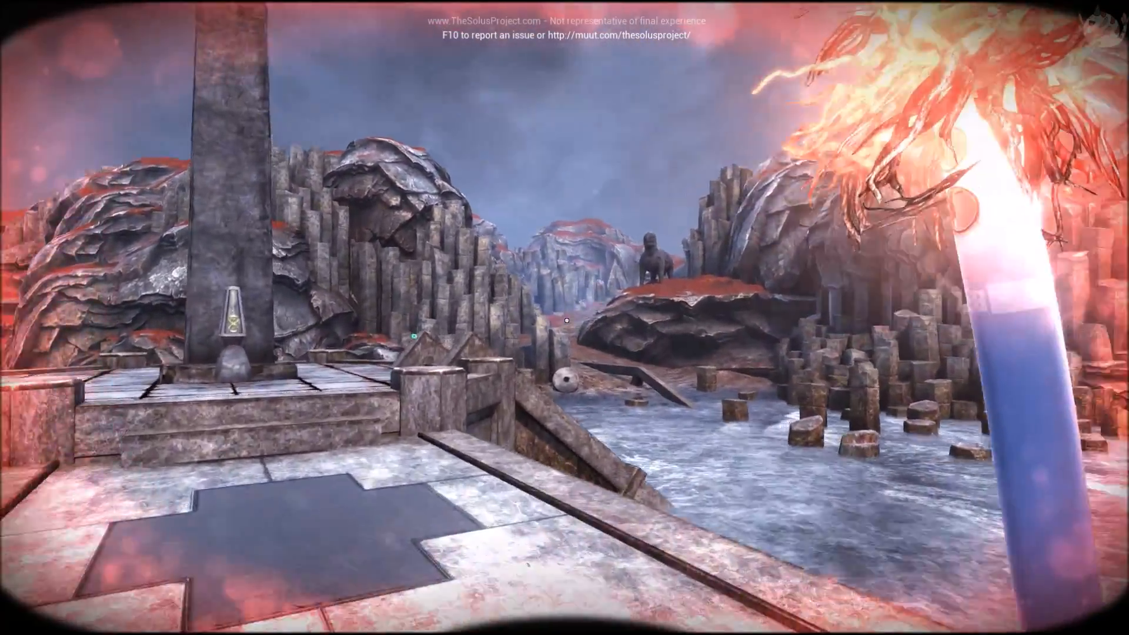
mouse_move(564, 317)
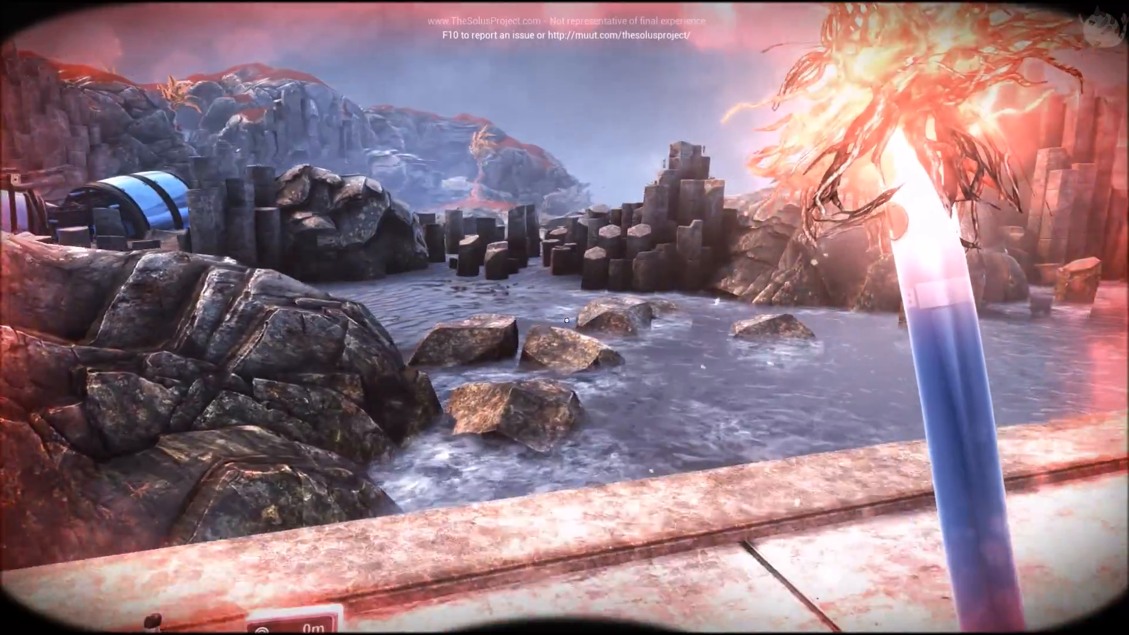
mouse_move(565, 320)
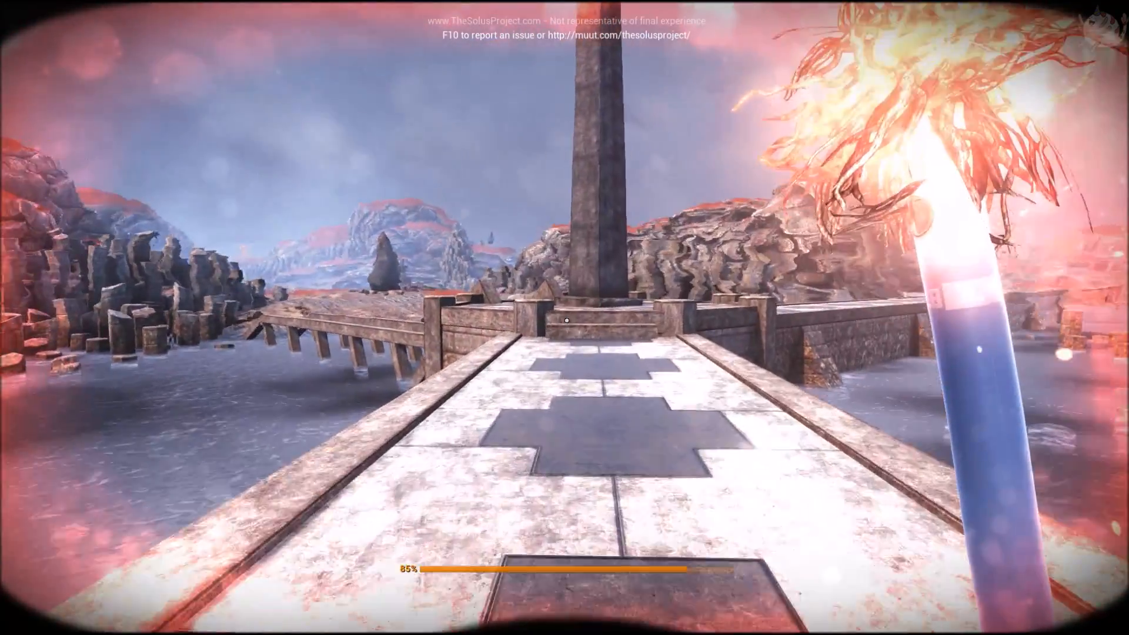
- Walk forward past the big standing rock toward the flooded stone pillars
key("w")
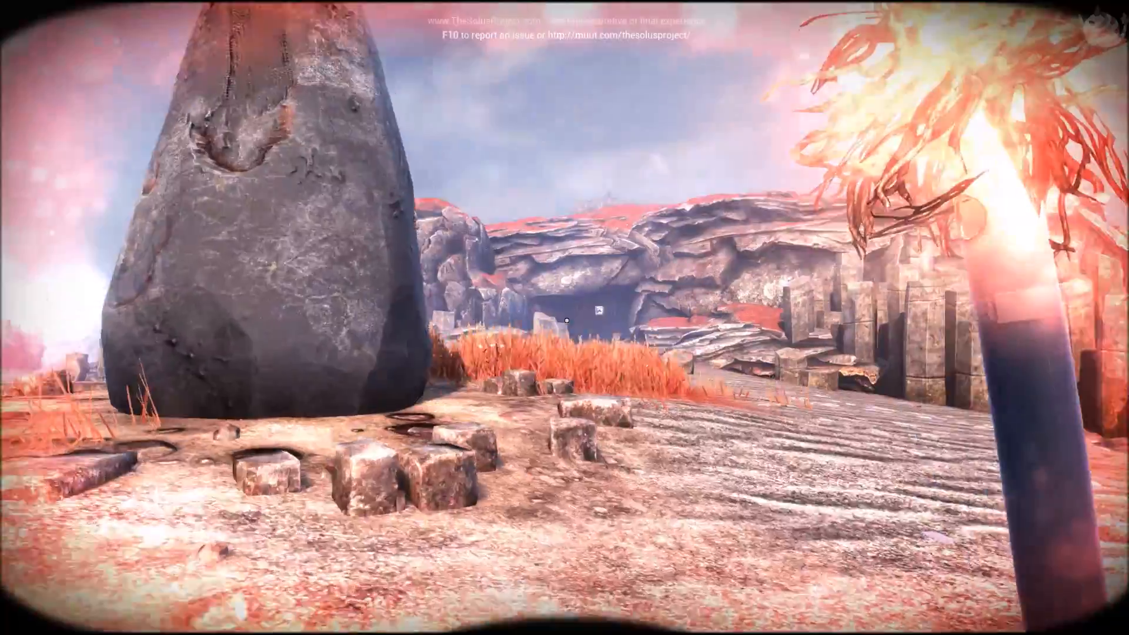
mouse_move(564, 318)
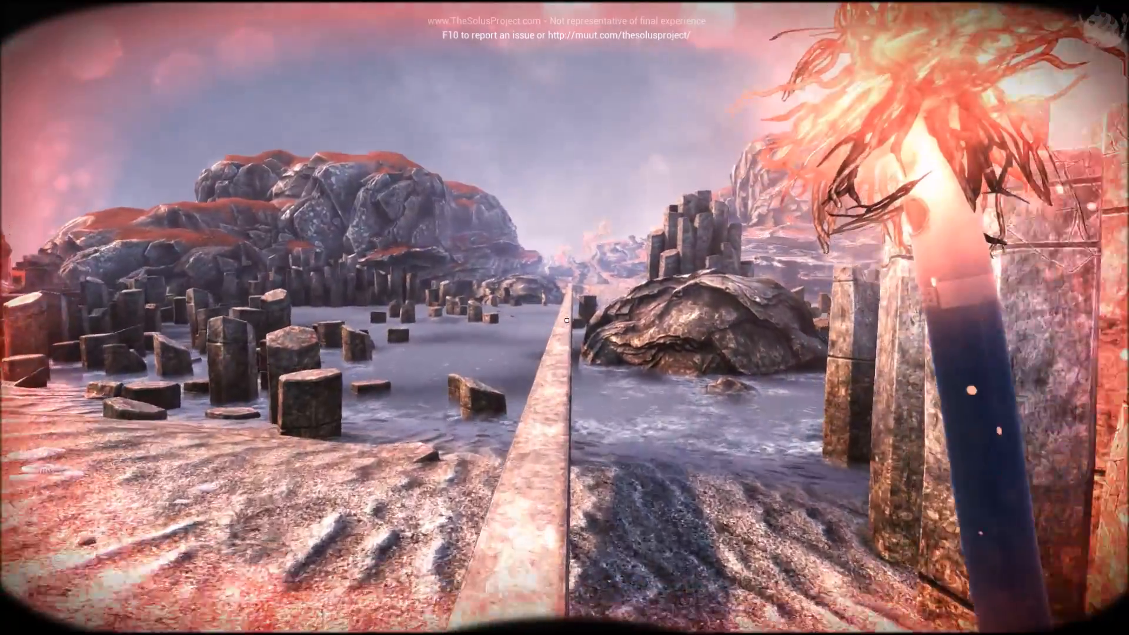
mouse_move(564, 320)
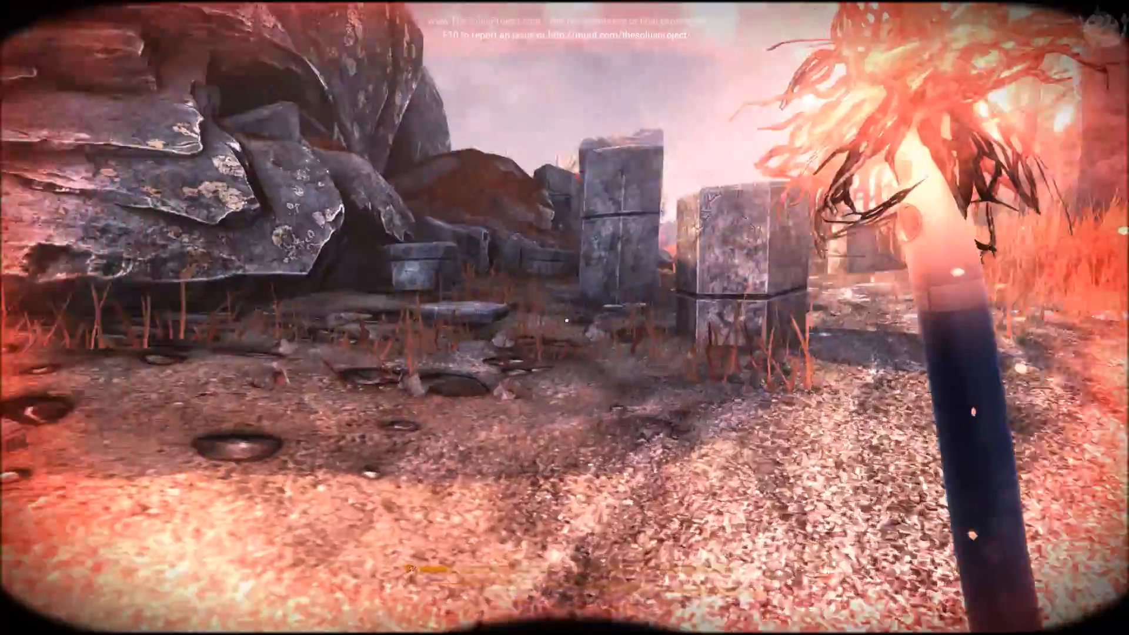
mouse_move(565, 317)
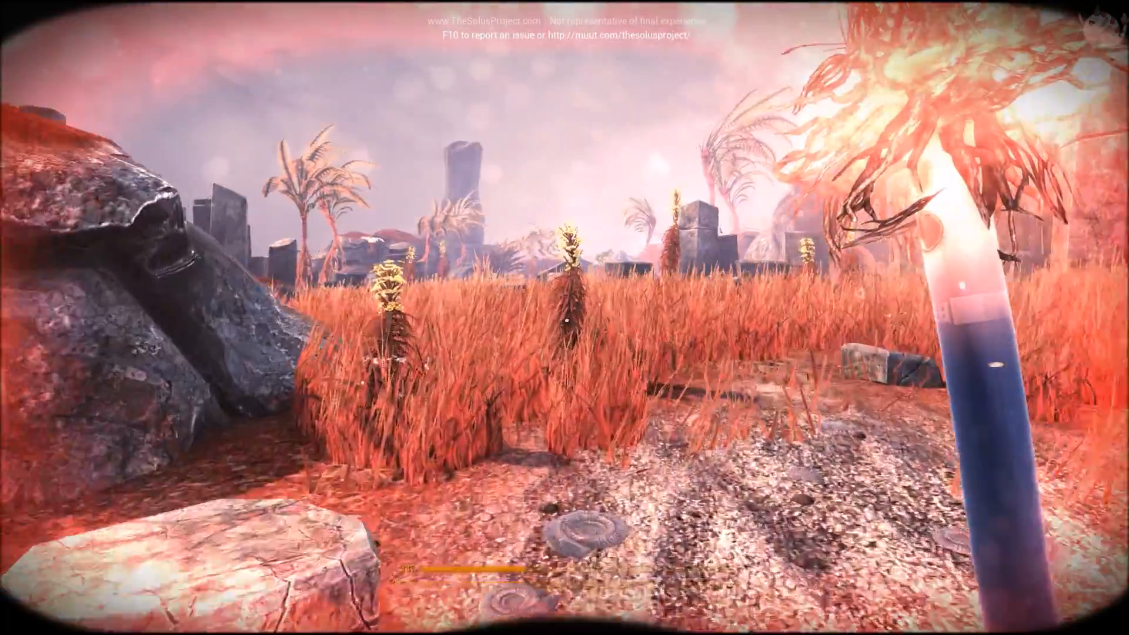
mouse_move(564, 318)
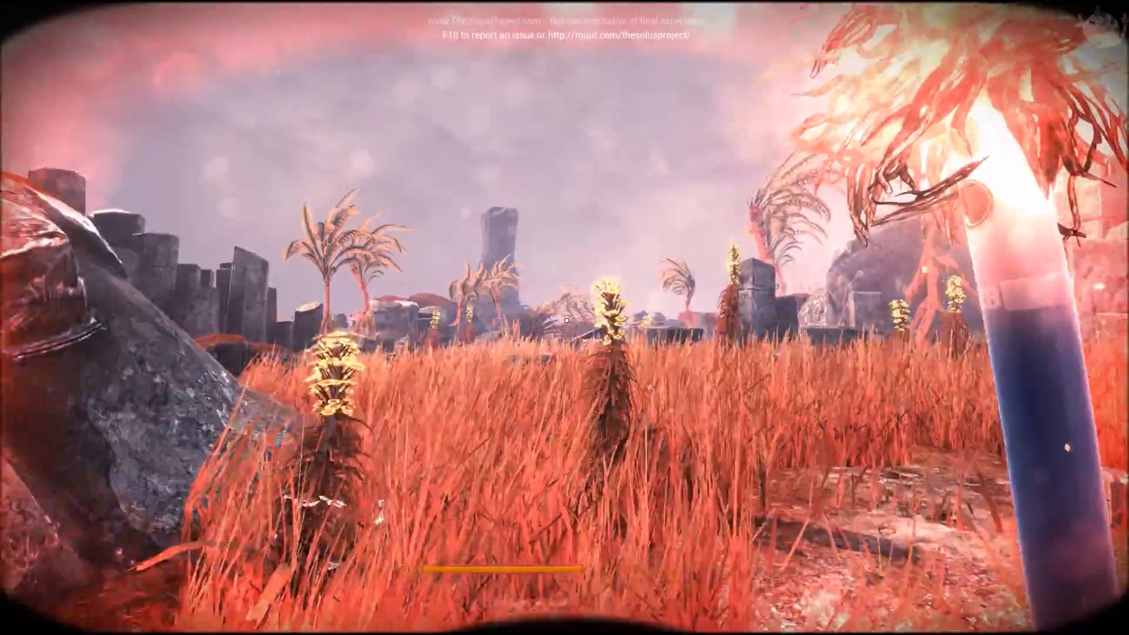
mouse_move(565, 318)
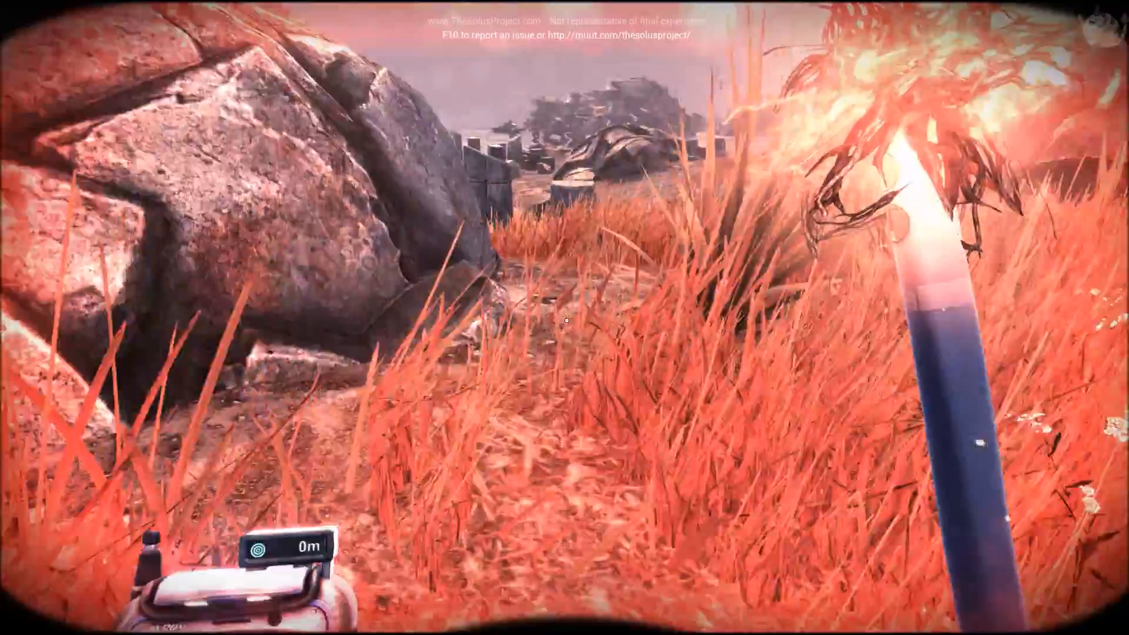
mouse_move(565, 318)
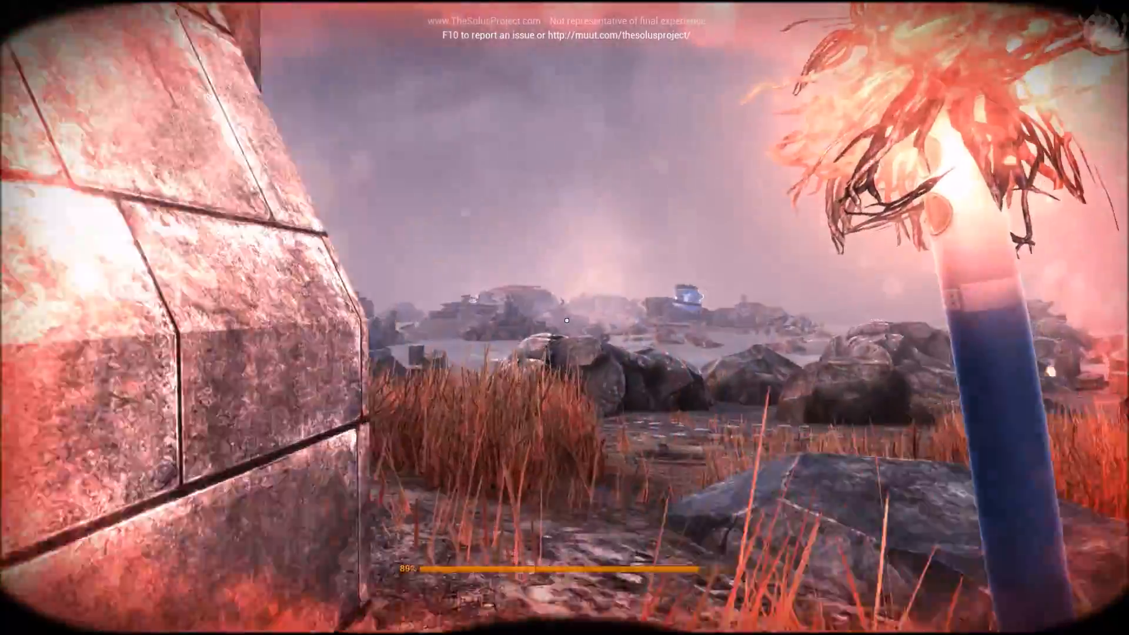
mouse_move(564, 318)
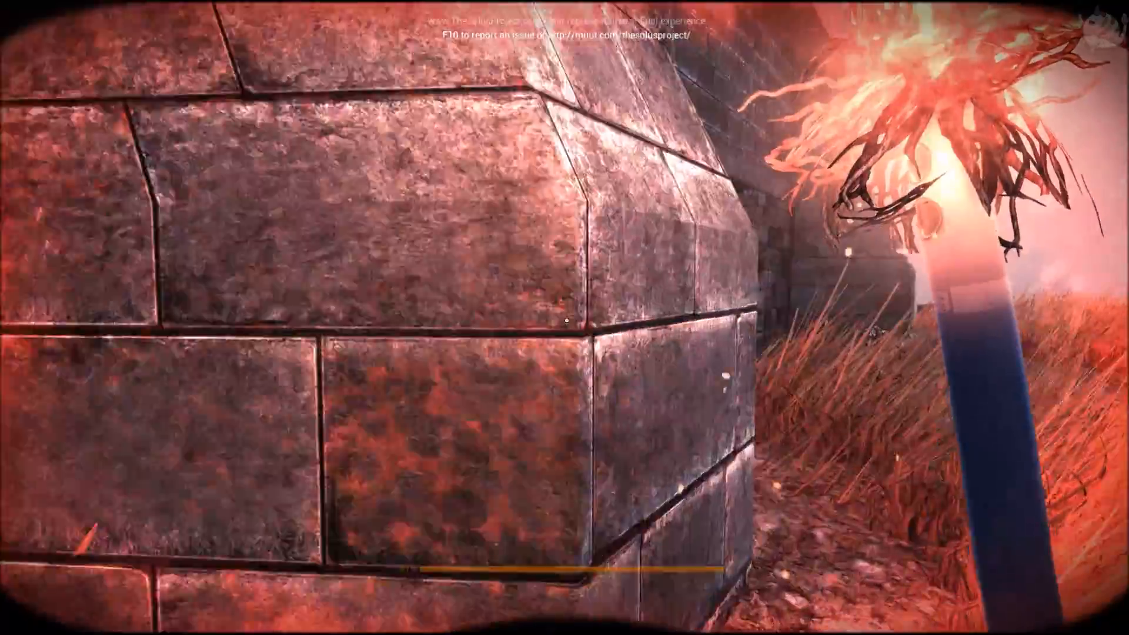
mouse_move(564, 317)
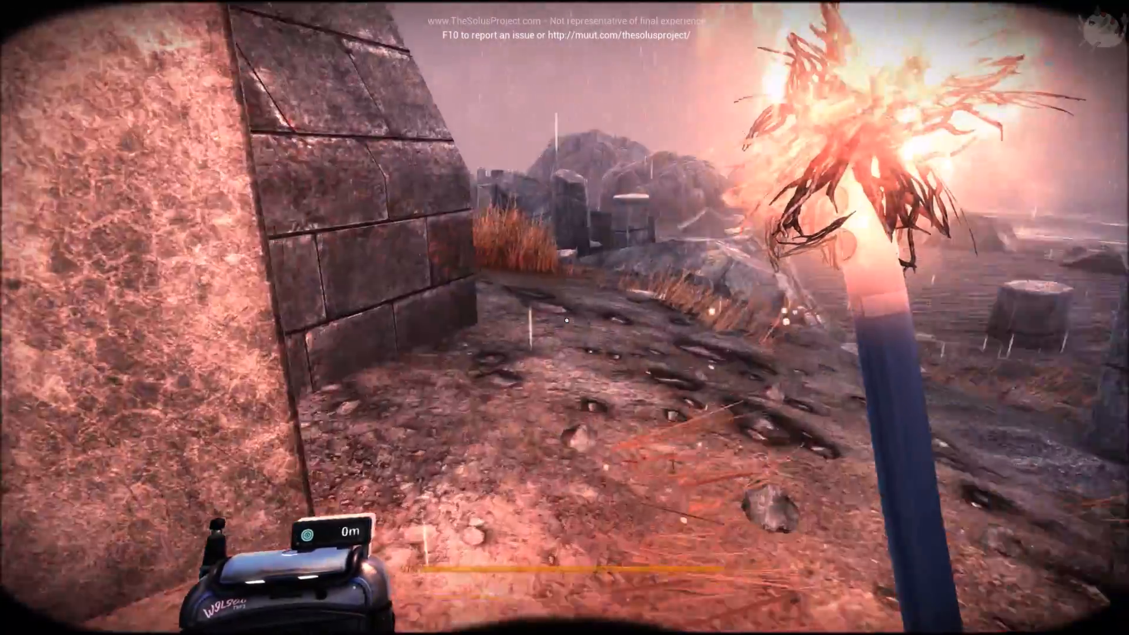
mouse_move(565, 320)
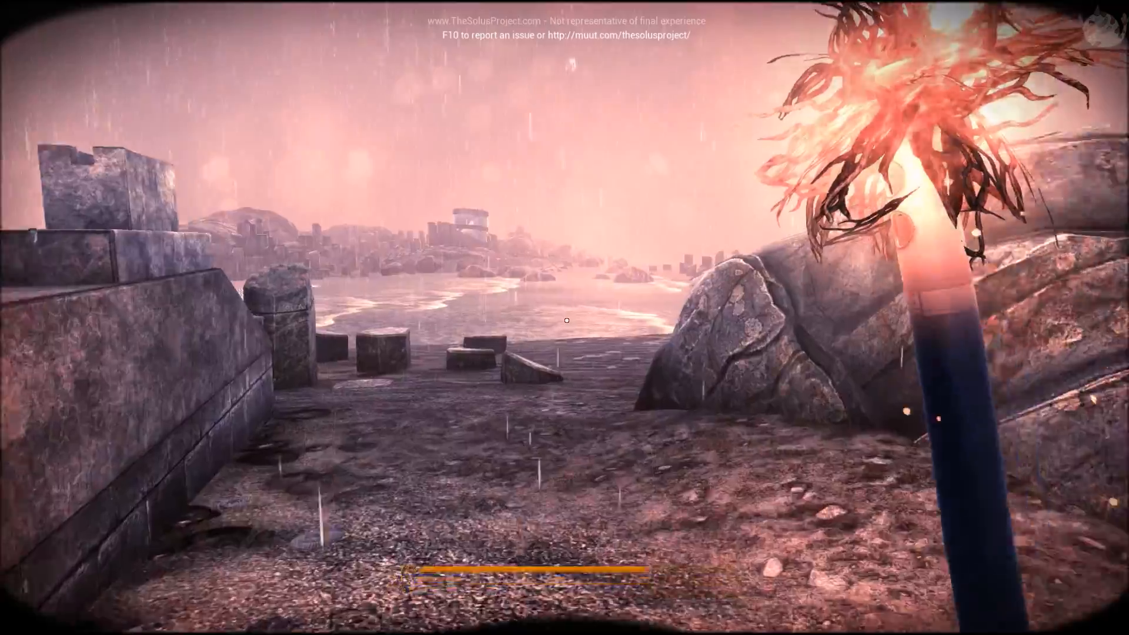
mouse_move(565, 320)
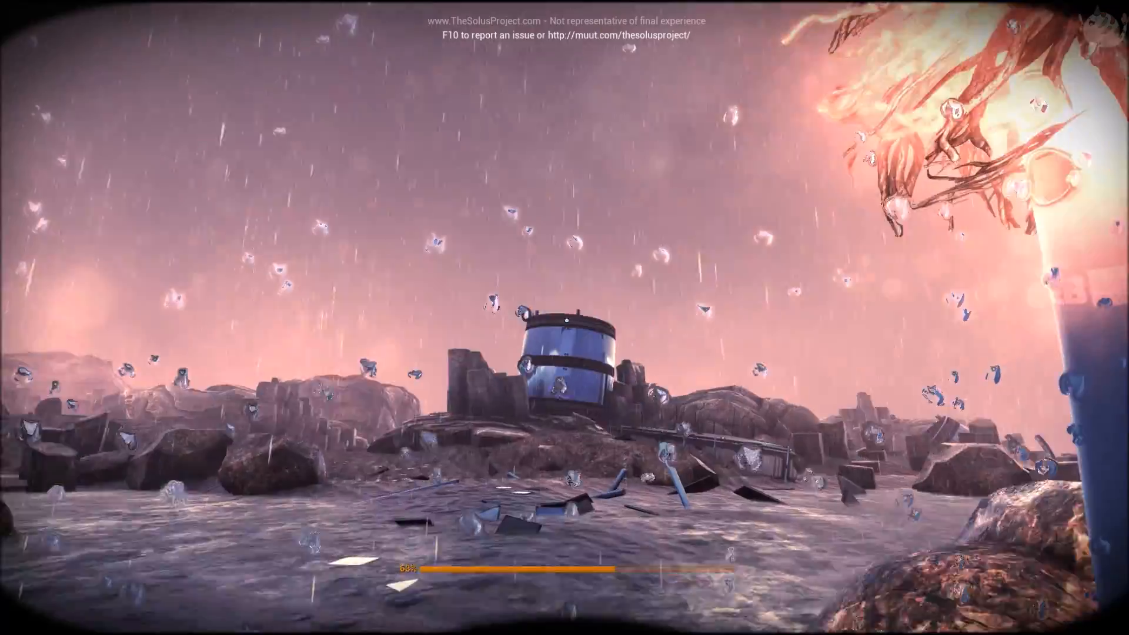
mouse_move(565, 318)
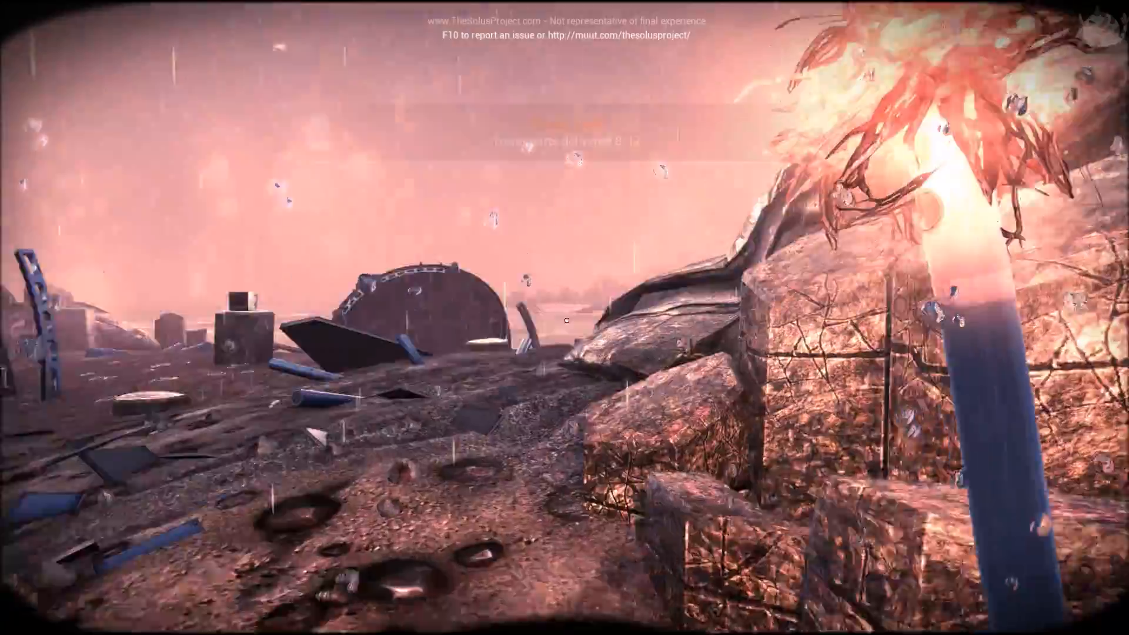
mouse_move(564, 317)
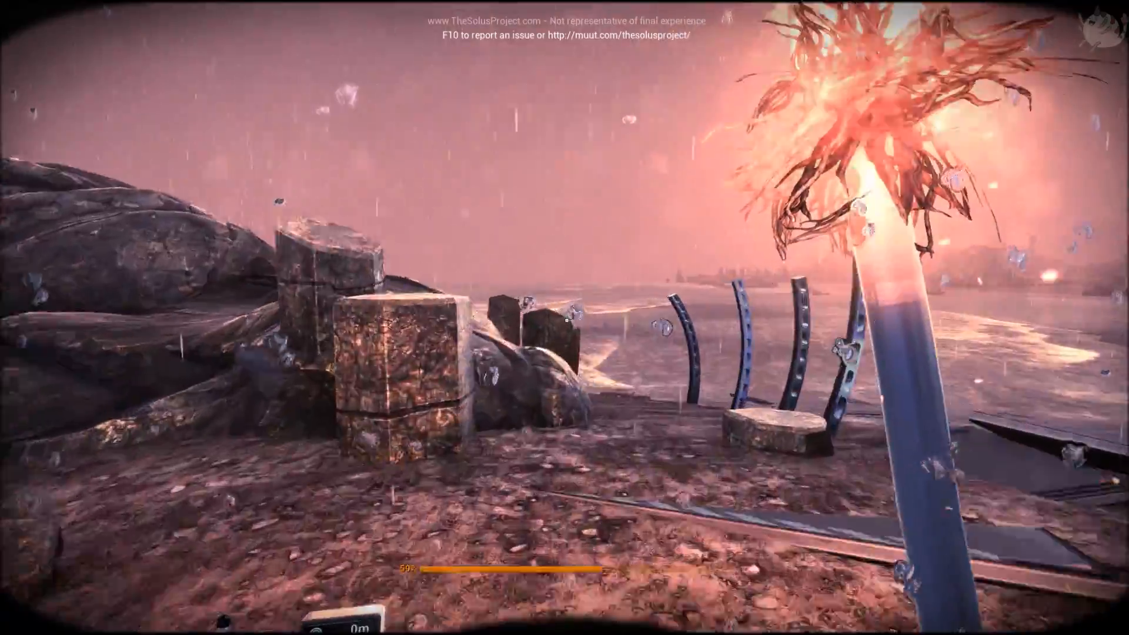
mouse_move(564, 317)
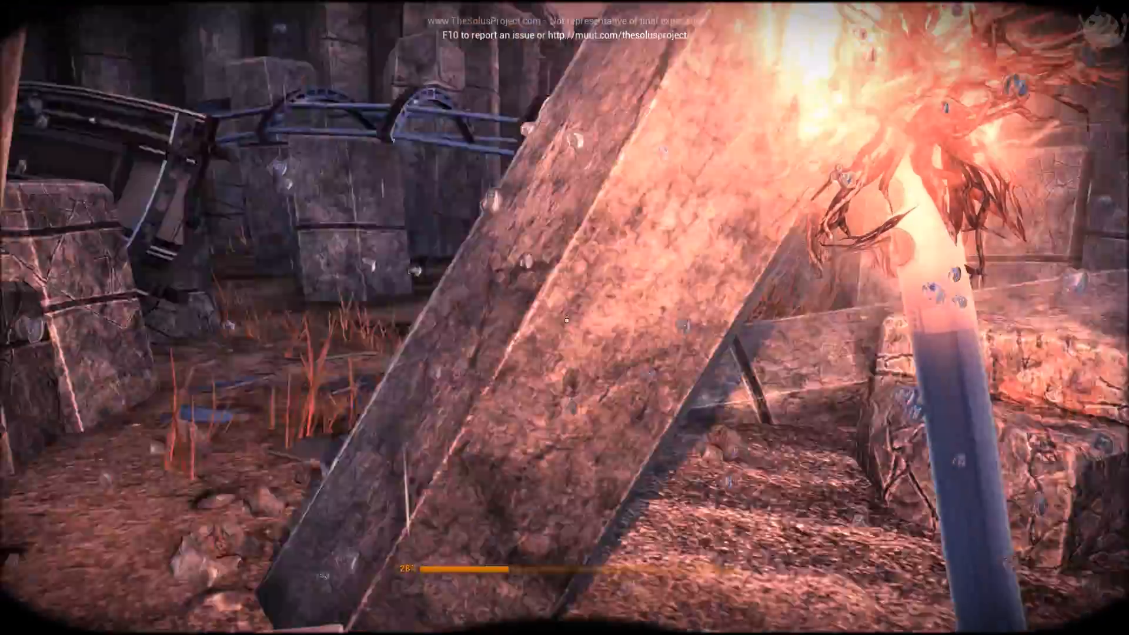
mouse_move(564, 318)
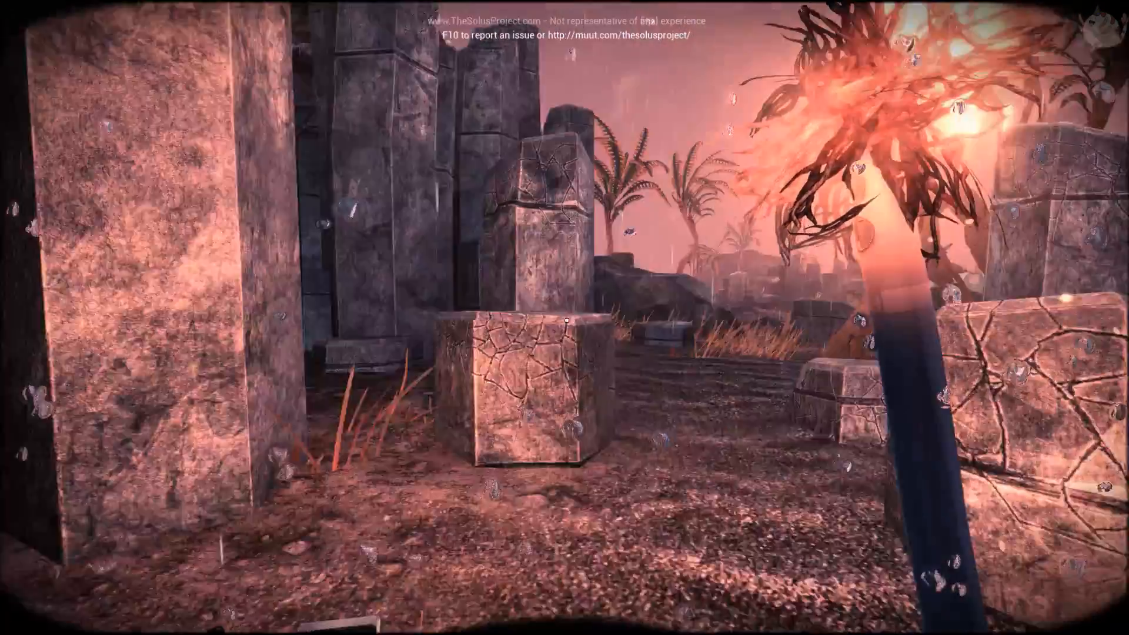
mouse_move(565, 317)
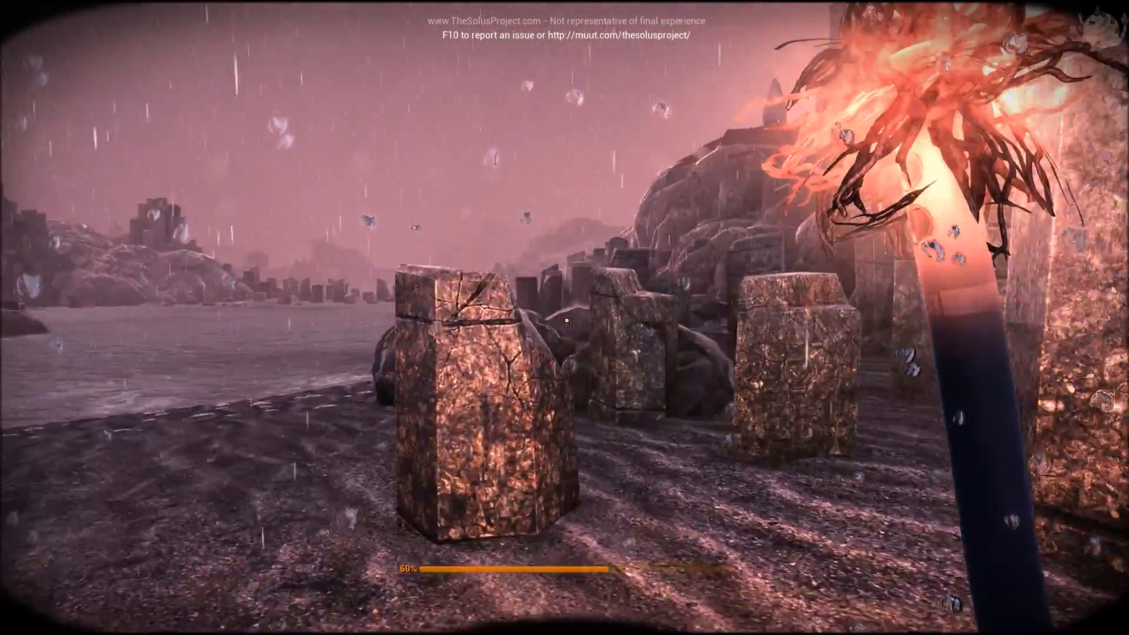
mouse_move(564, 318)
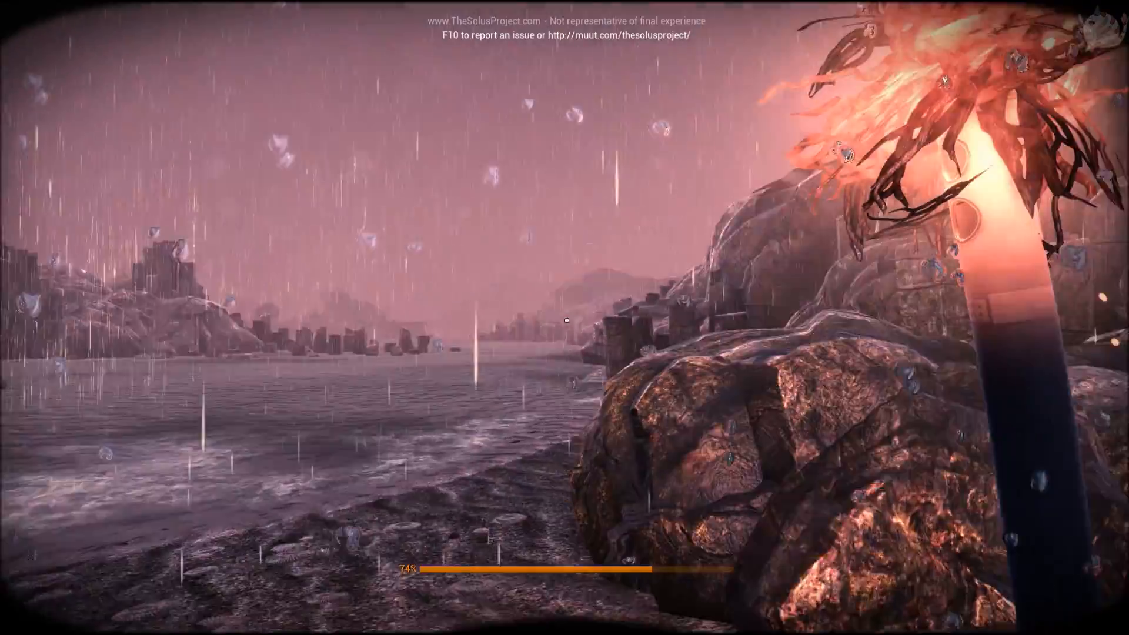
mouse_move(564, 320)
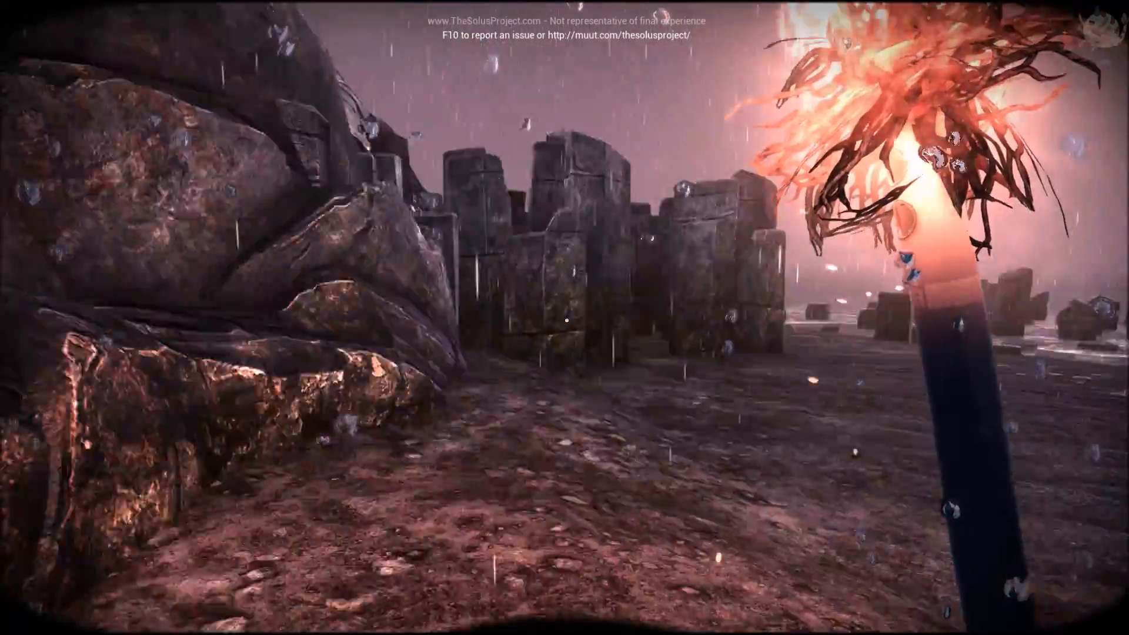
mouse_move(565, 320)
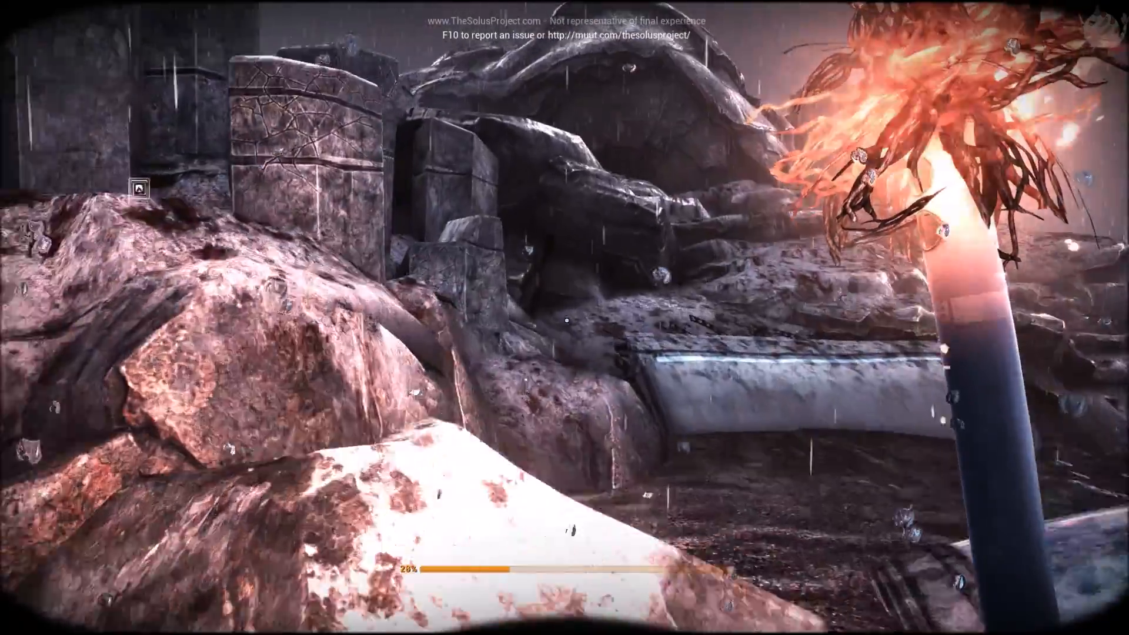
mouse_move(564, 318)
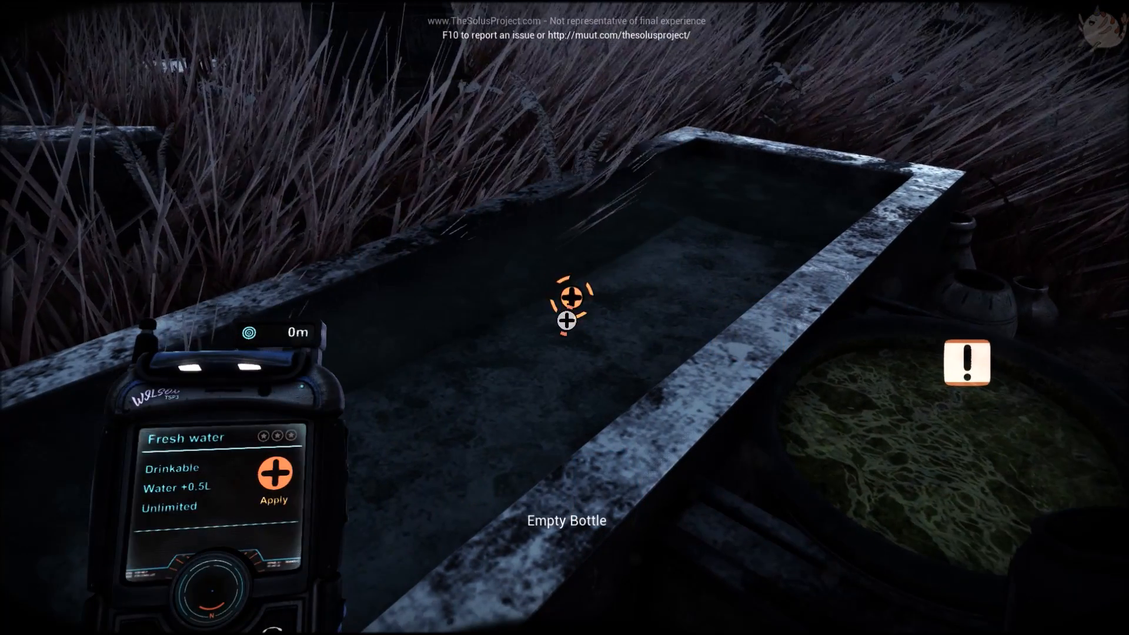
- Open the radial inventory wheel at the fresh-water trough
key("tab")
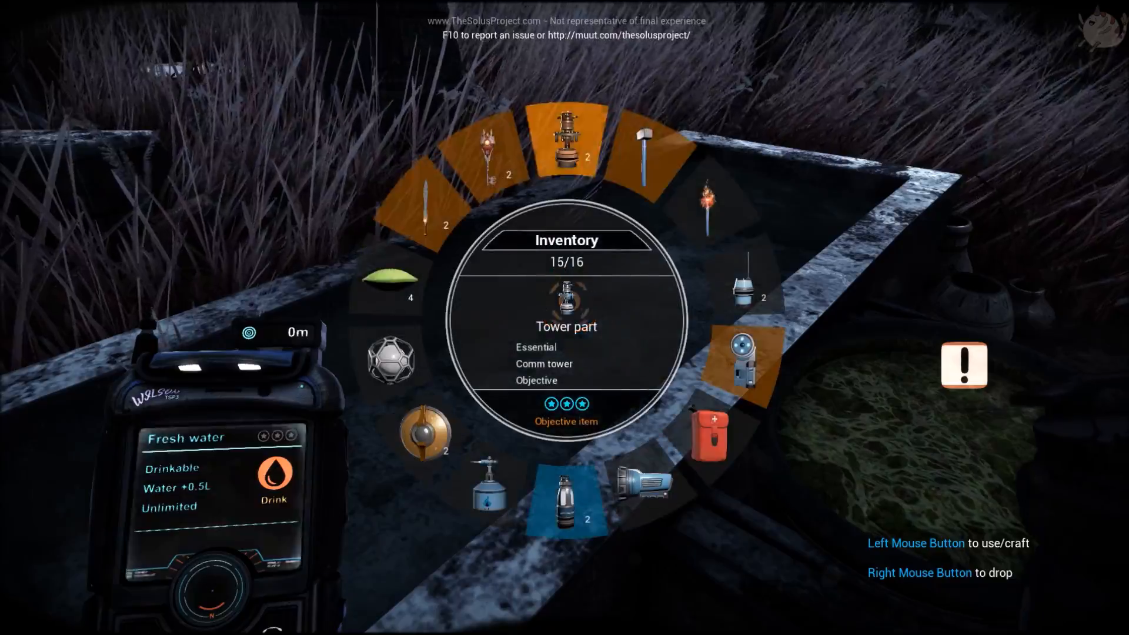